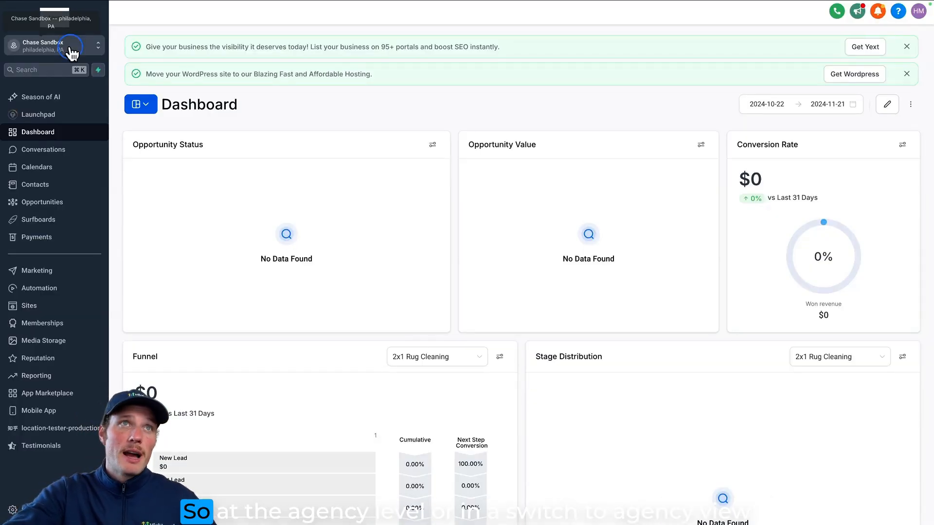
Confirm the AI Employee feature is enabled in agency Company settings, then return to the sub-account.
{"action": "left_click", "coordinate": [54, 46]}
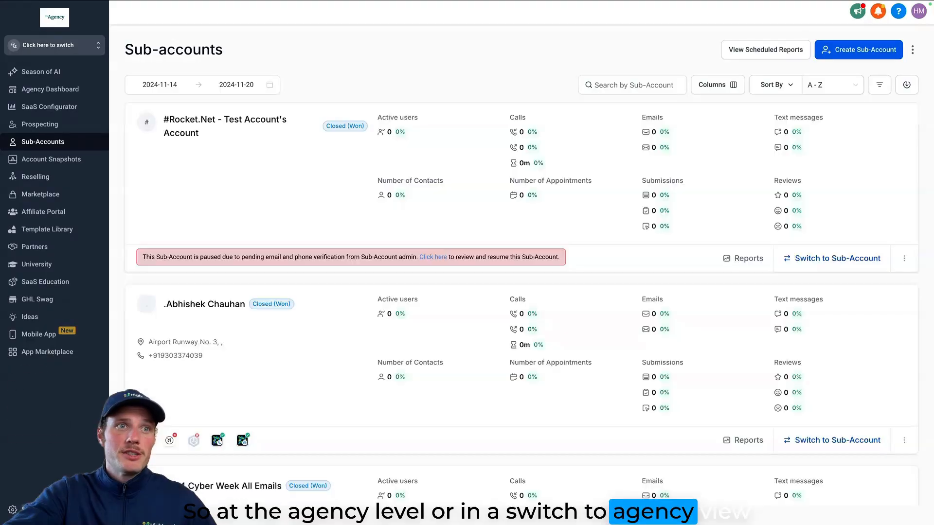
{"action": "left_click", "coordinate": [12, 509]}
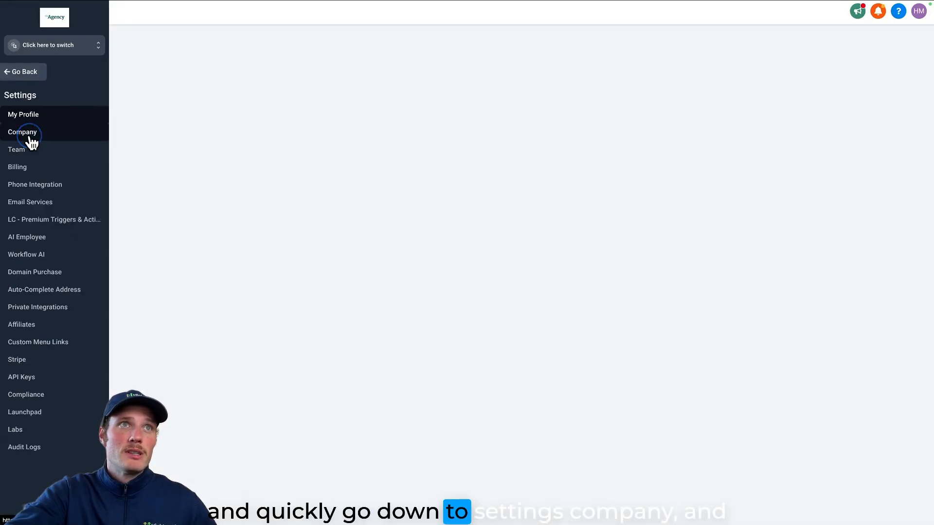
{"action": "left_click", "coordinate": [23, 131]}
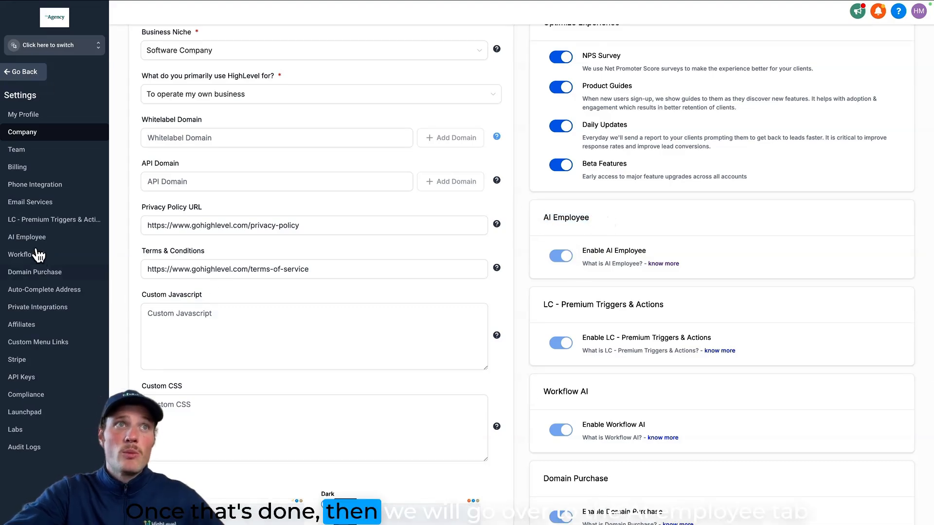
{"action": "left_click", "coordinate": [26, 236]}
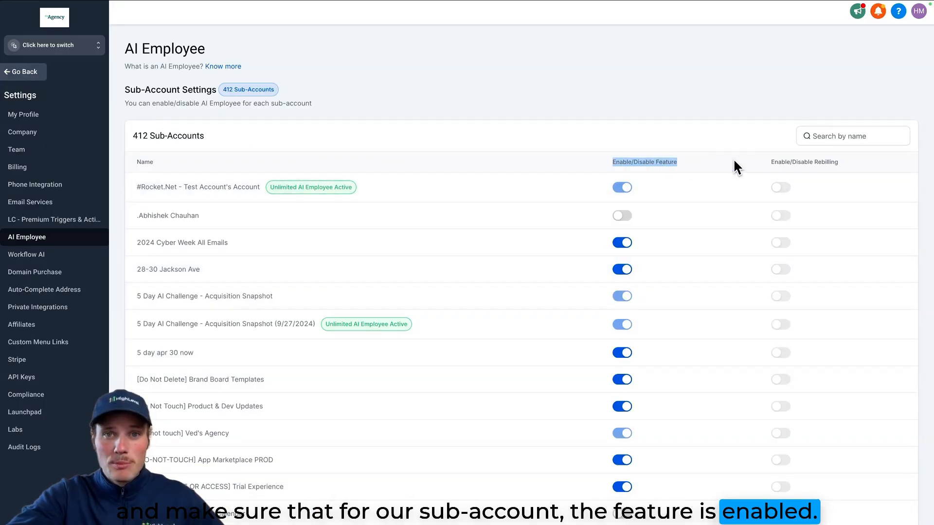
{"action": "mouse_move", "coordinate": [86, 51]}
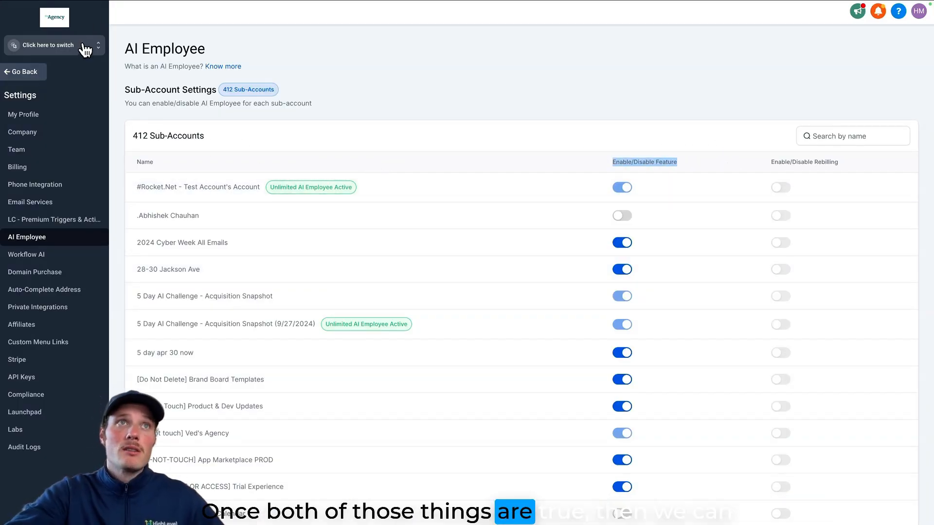
{"action": "left_click", "coordinate": [47, 45]}
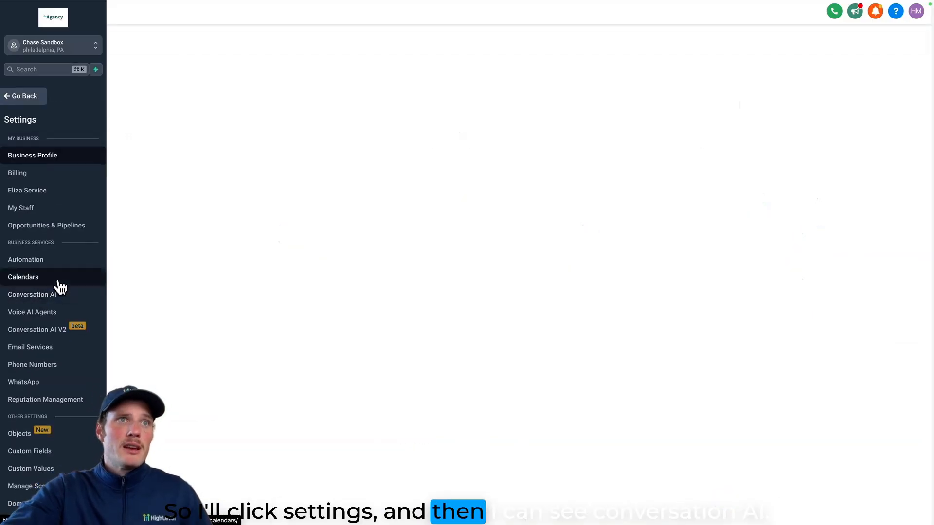
Navigate to Settings > Conversation AI V2 to show the sub-account's bot list.
{"action": "left_click", "coordinate": [33, 154]}
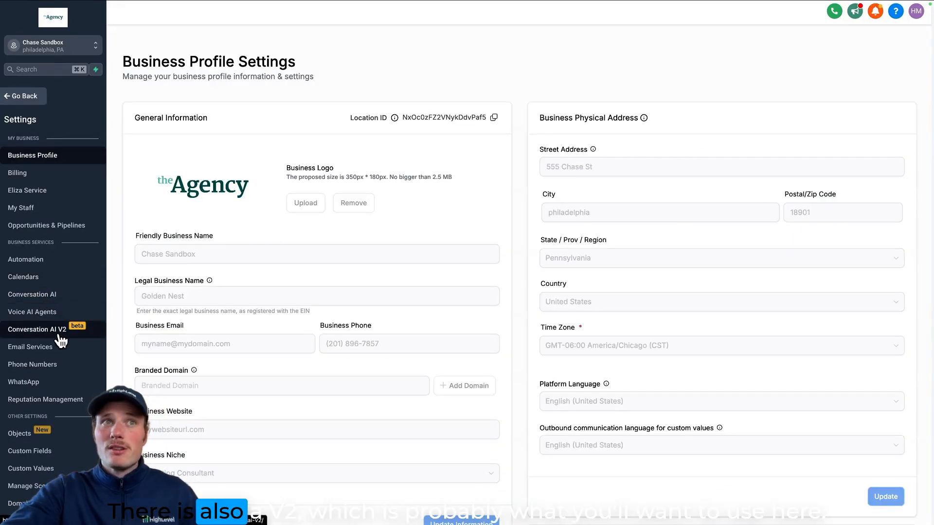
{"action": "left_click", "coordinate": [35, 330]}
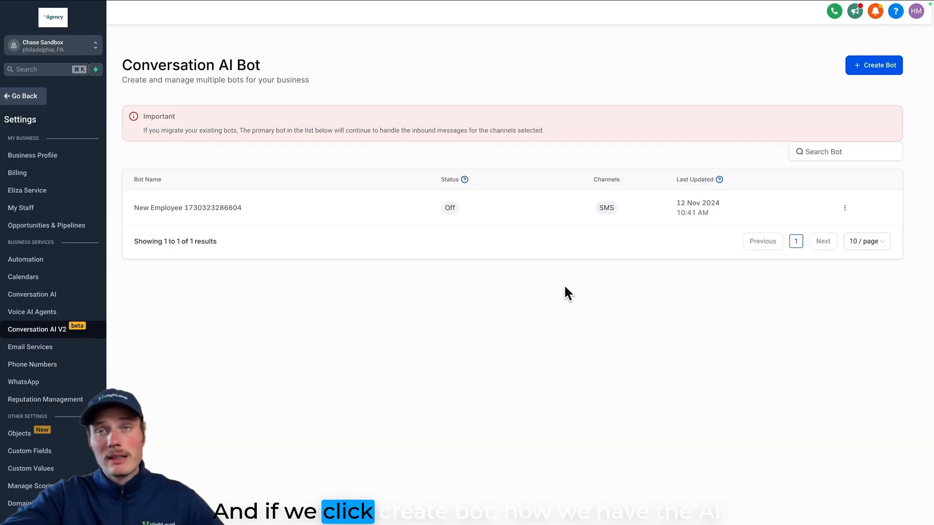
Create a new bot and set SMS as its active channel, leaving it Off.
{"action": "left_click", "coordinate": [873, 65]}
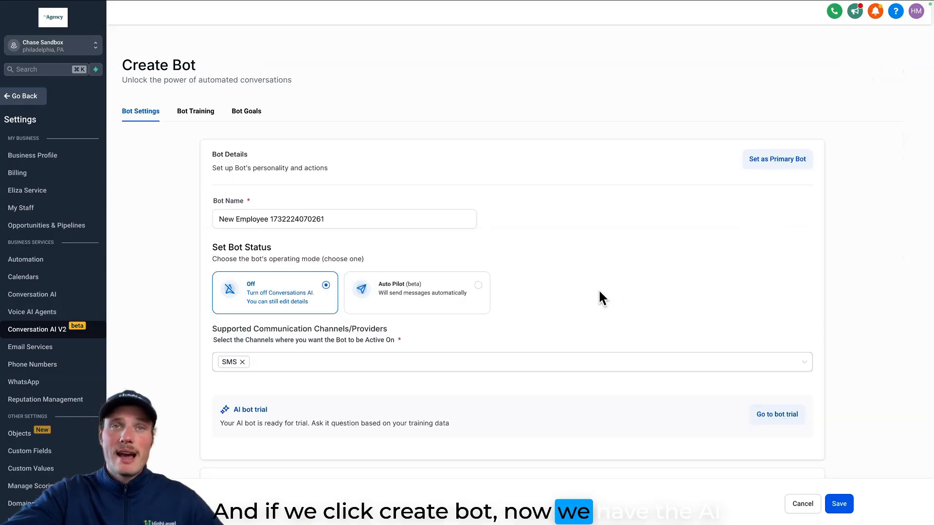
{"action": "scroll", "scroll_direction": "down", "scroll_amount": 3}
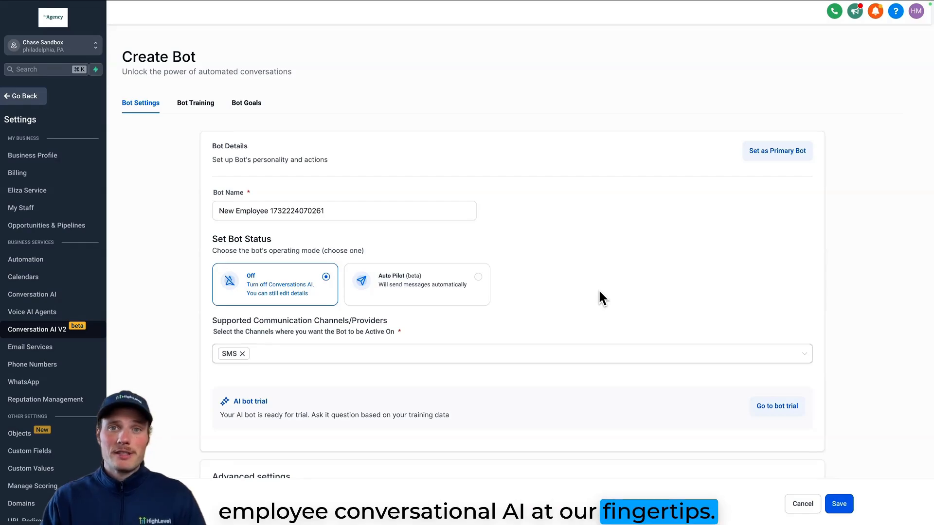
{"action": "left_click", "coordinate": [344, 210]}
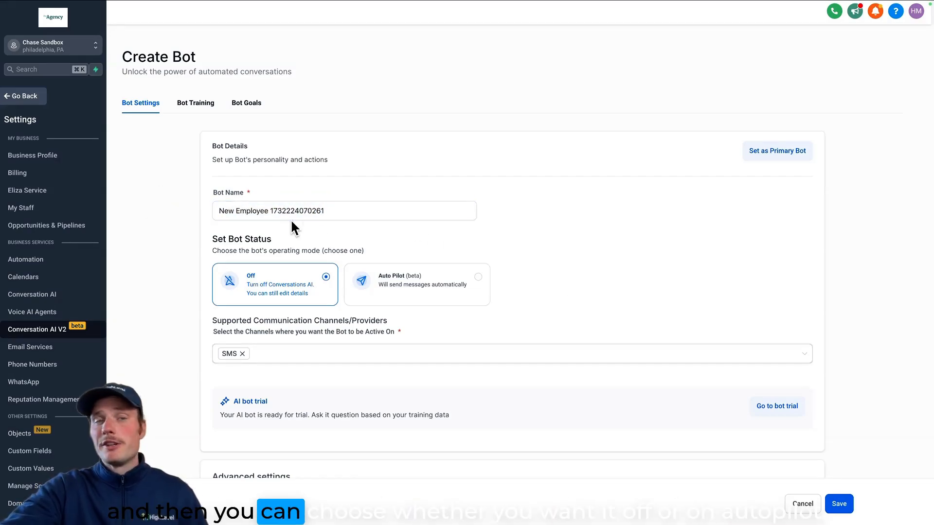
{"action": "mouse_move", "coordinate": [417, 286]}
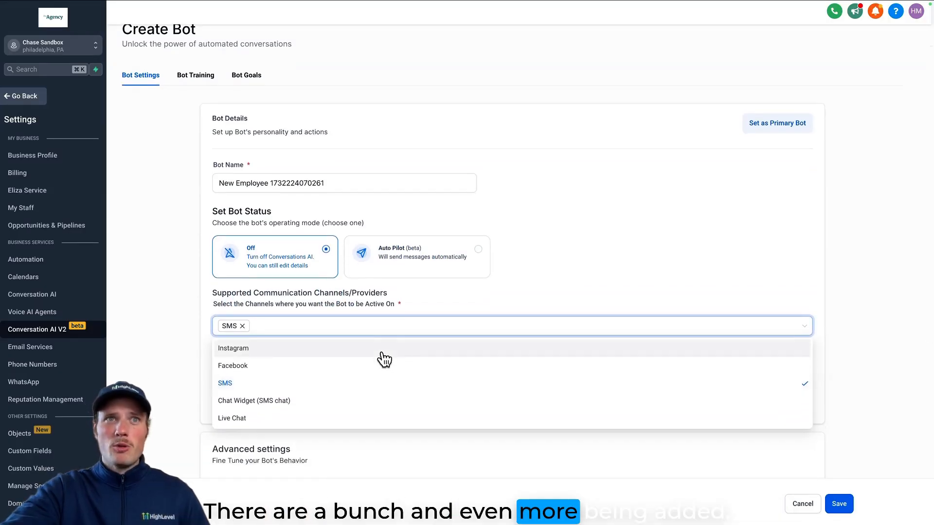
{"action": "mouse_move", "coordinate": [362, 391]}
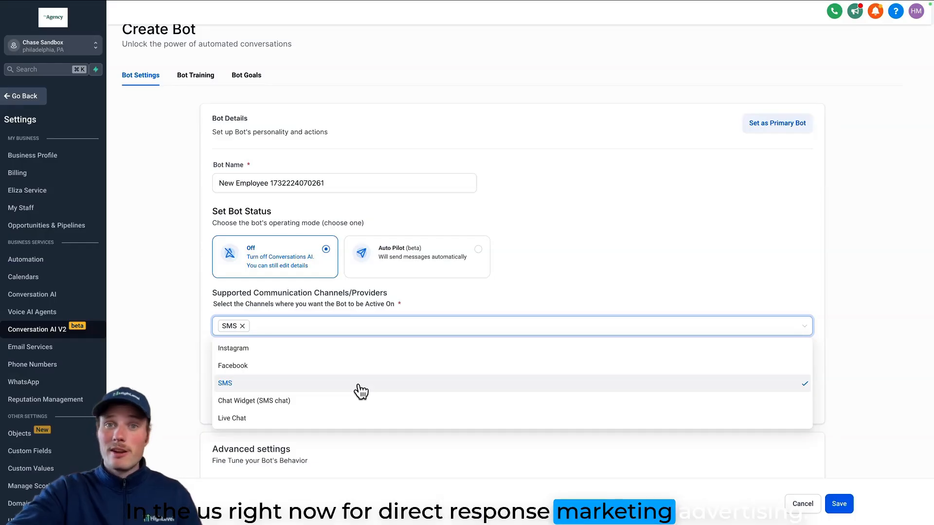
{"action": "mouse_move", "coordinate": [321, 389]}
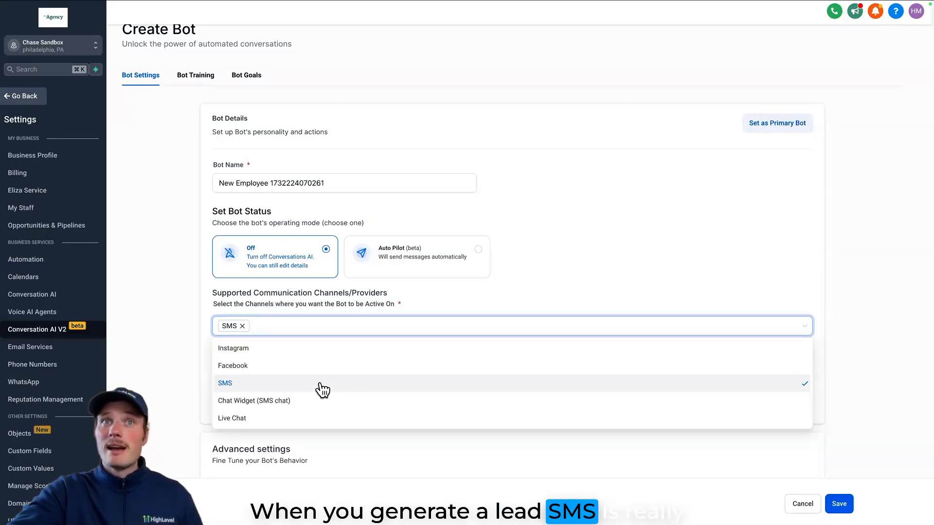
{"action": "left_click", "coordinate": [243, 326]}
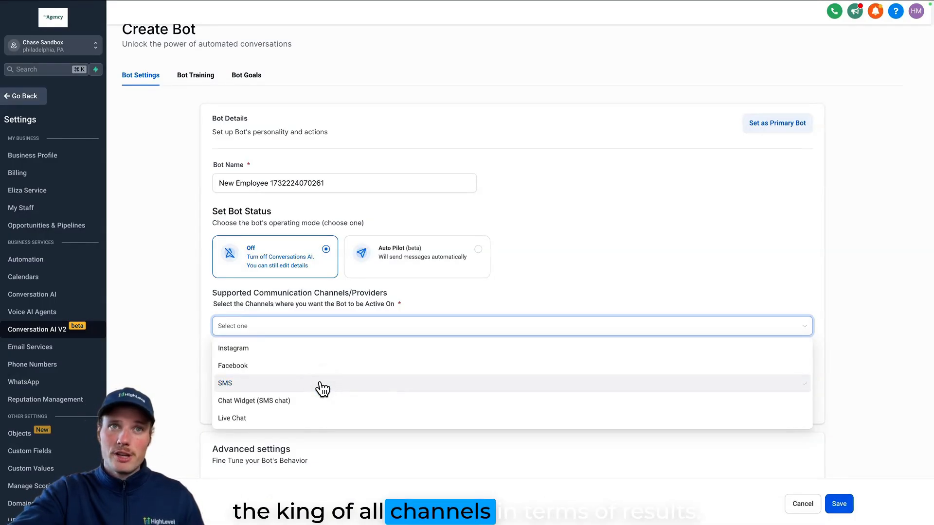
{"action": "left_click", "coordinate": [225, 383]}
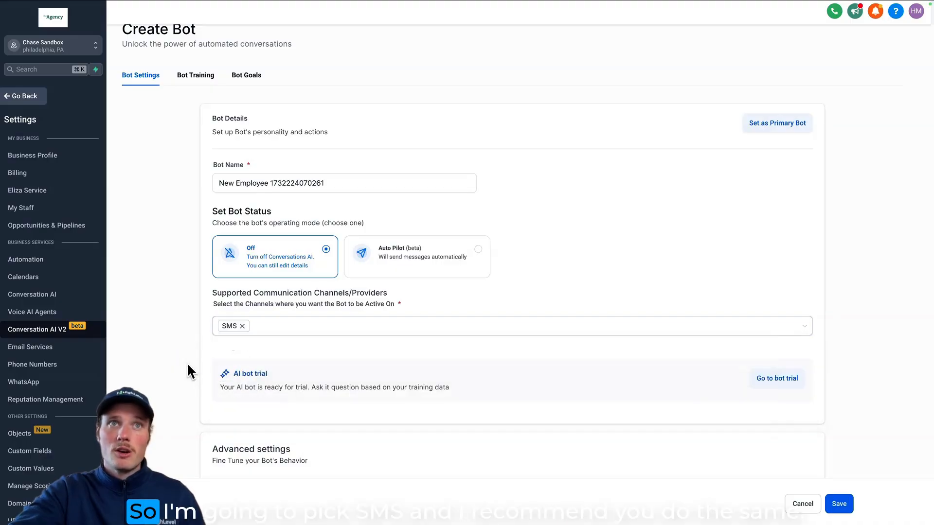
Review the bot's Advanced auto-pilot settings and return to the top.
{"action": "scroll", "scroll_direction": "down", "scroll_amount": 3}
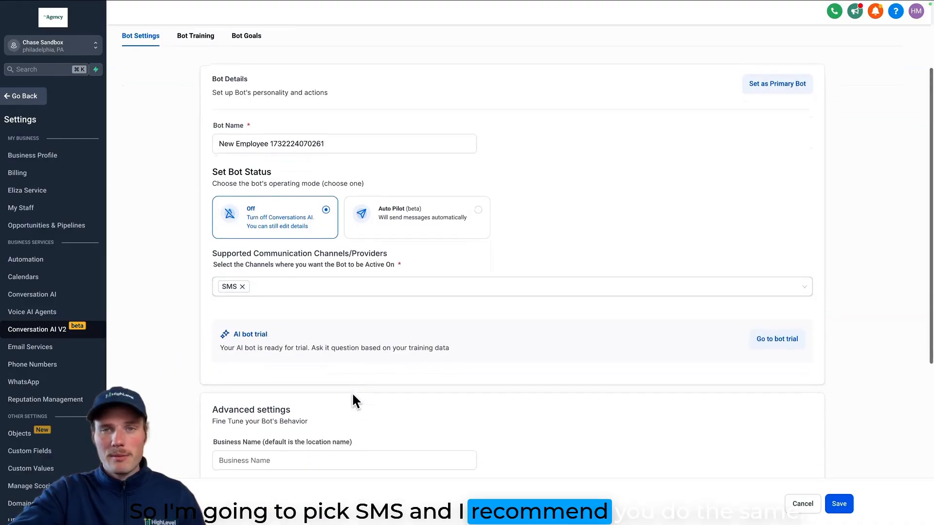
{"action": "scroll", "scroll_direction": "down", "scroll_amount": 3}
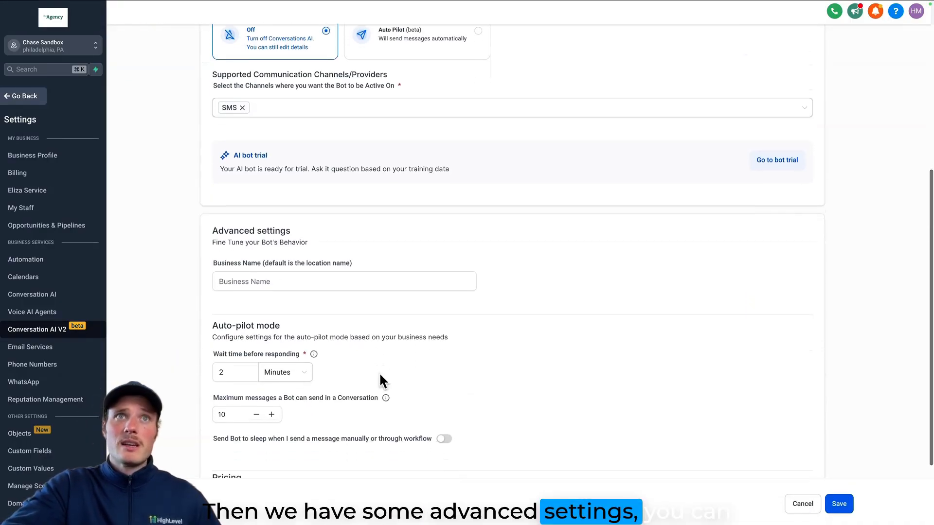
{"action": "mouse_move", "coordinate": [309, 399]}
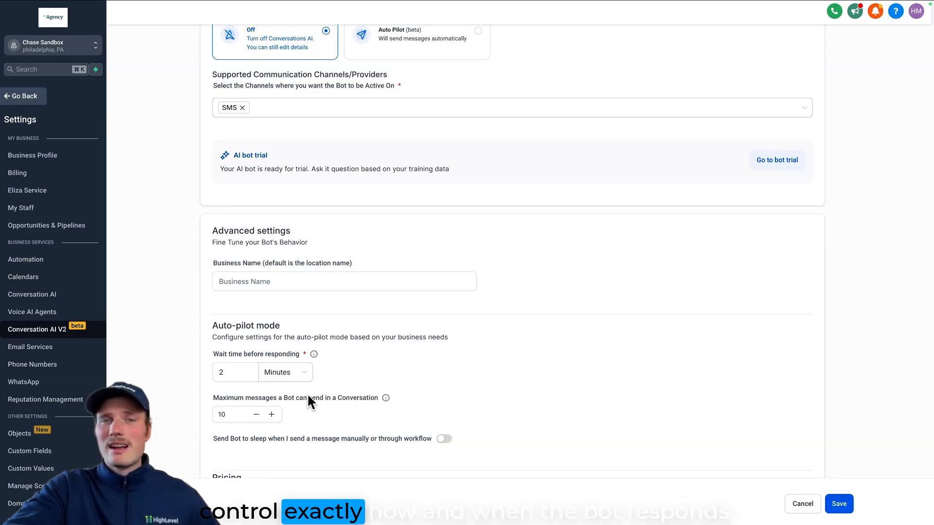
{"action": "scroll", "scroll_direction": "down", "scroll_amount": 3}
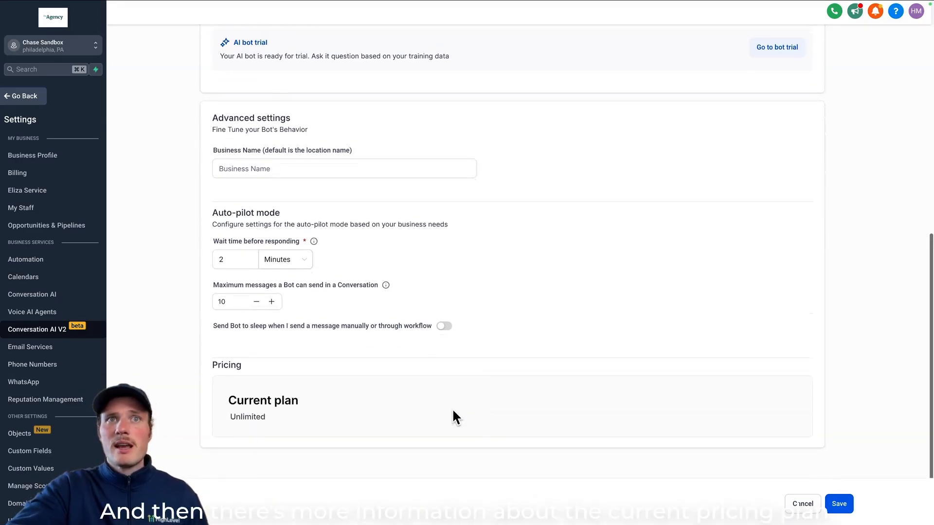
{"action": "mouse_move", "coordinate": [400, 426]}
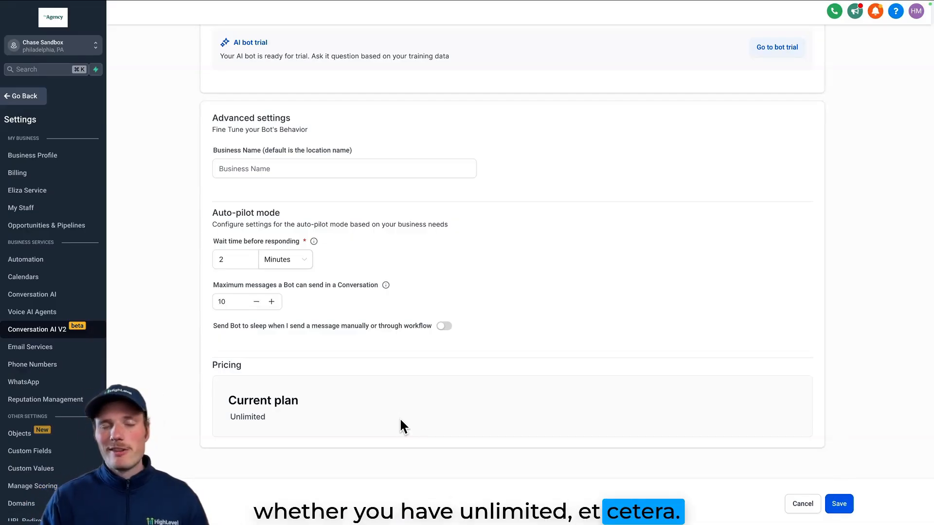
{"action": "scroll", "scroll_direction": "up", "scroll_amount": 3}
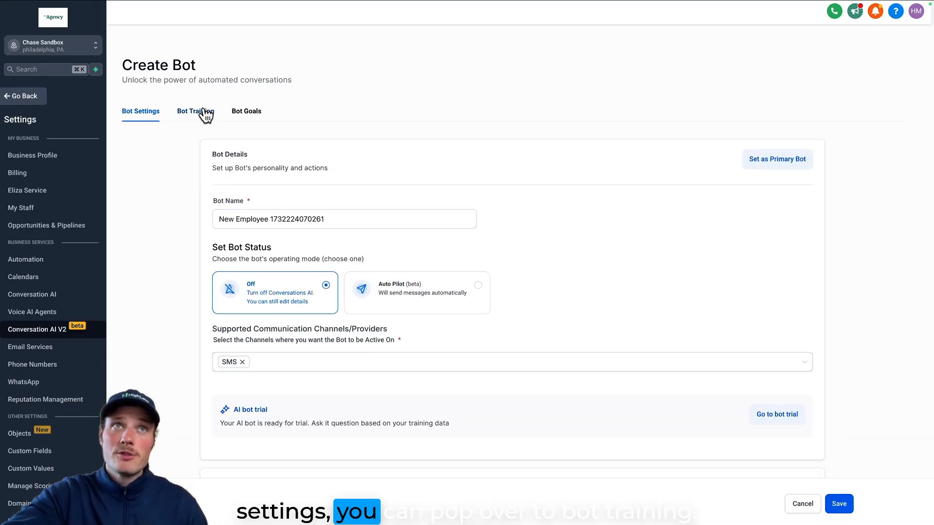
Save the new bot via the Unsaved Changes dialog and land on its Bot Training page.
{"action": "left_click", "coordinate": [196, 111]}
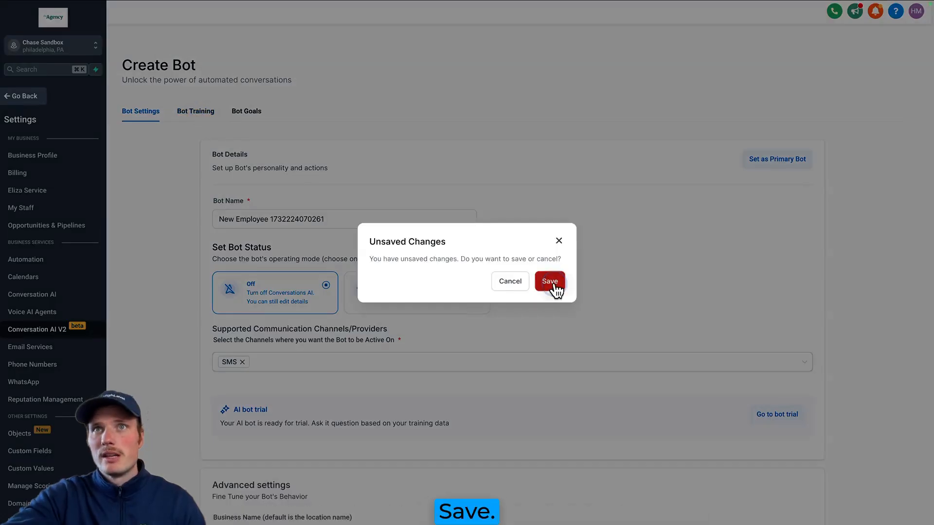
{"action": "left_click", "coordinate": [548, 280]}
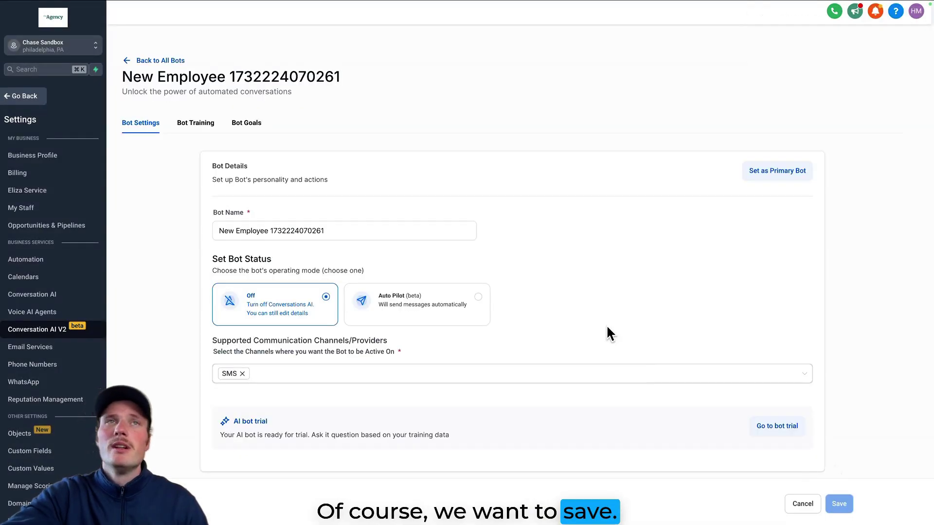
{"action": "left_click", "coordinate": [196, 123]}
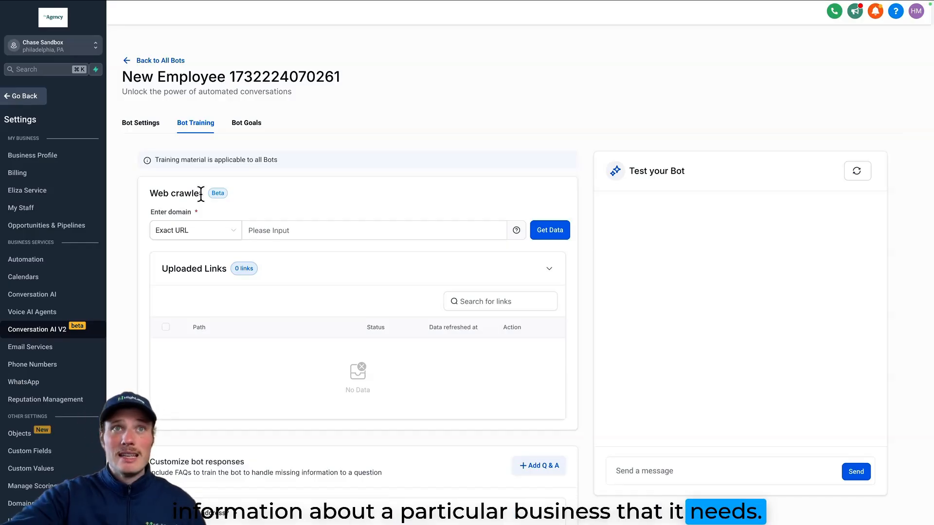
Explore the web crawler URL field and add a new Q&A pair under Customize bot responses.
{"action": "left_click", "coordinate": [373, 229]}
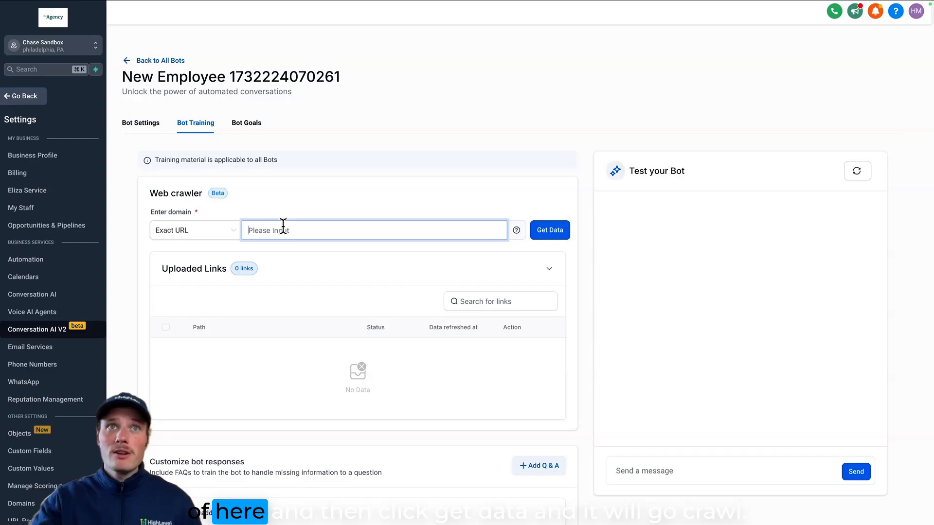
{"action": "mouse_move", "coordinate": [549, 230]}
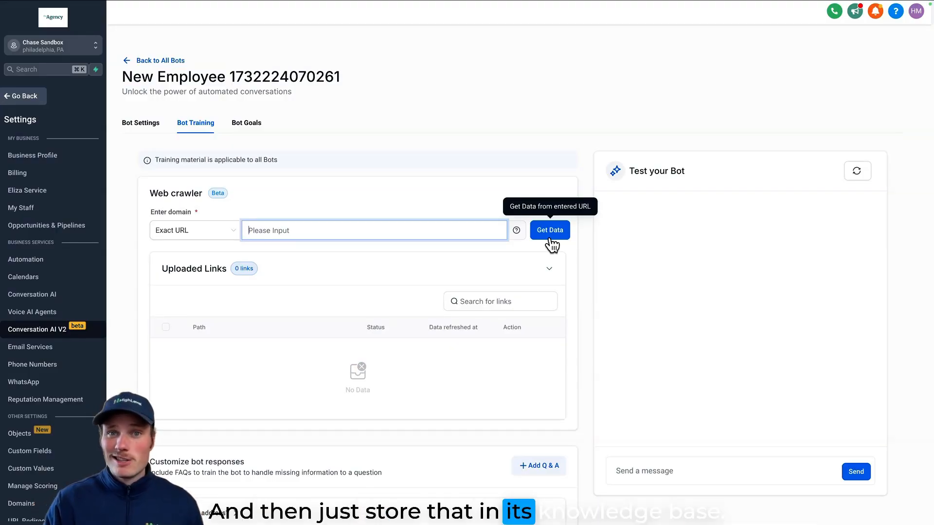
{"action": "mouse_move", "coordinate": [574, 271]}
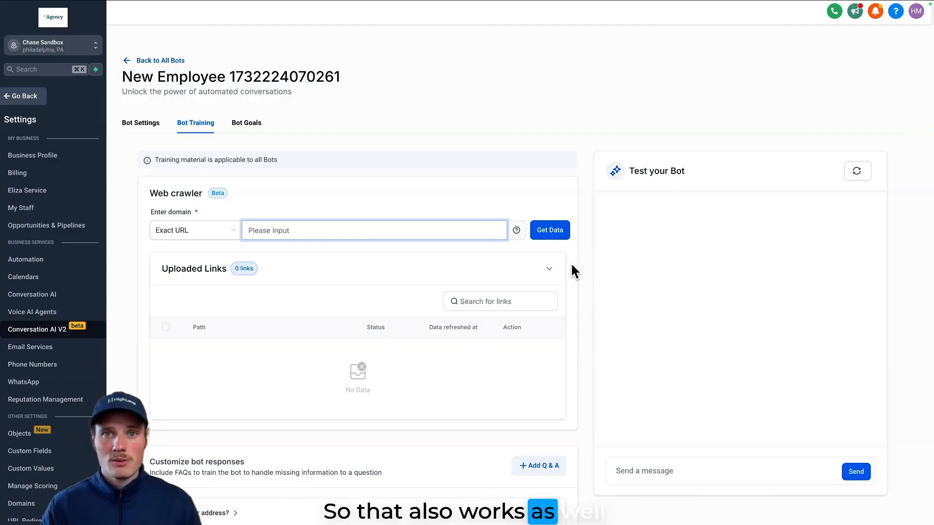
{"action": "scroll", "scroll_direction": "down", "scroll_amount": 3}
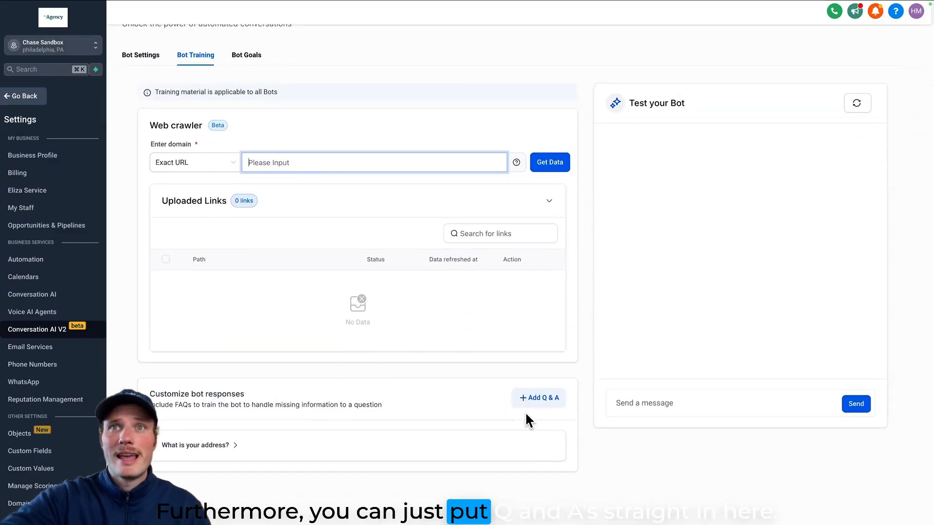
{"action": "left_click", "coordinate": [537, 398]}
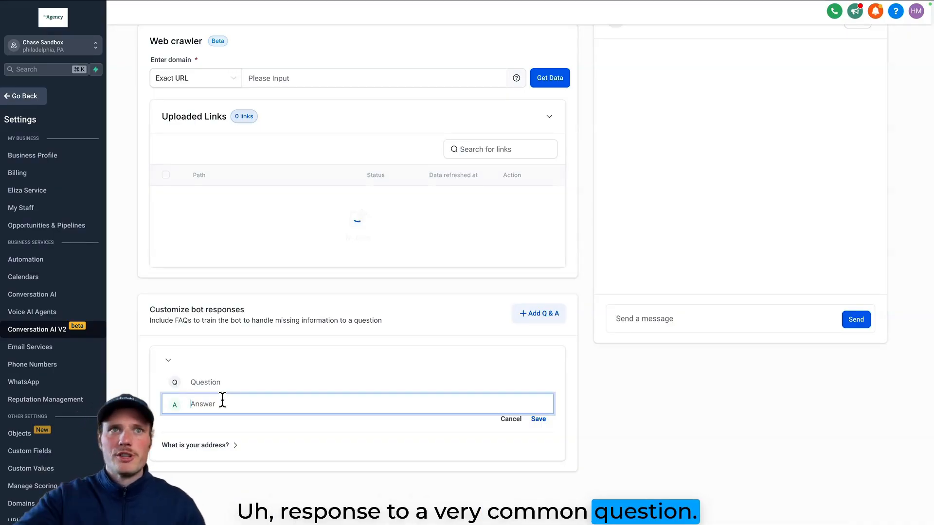
{"action": "left_click", "coordinate": [357, 381]}
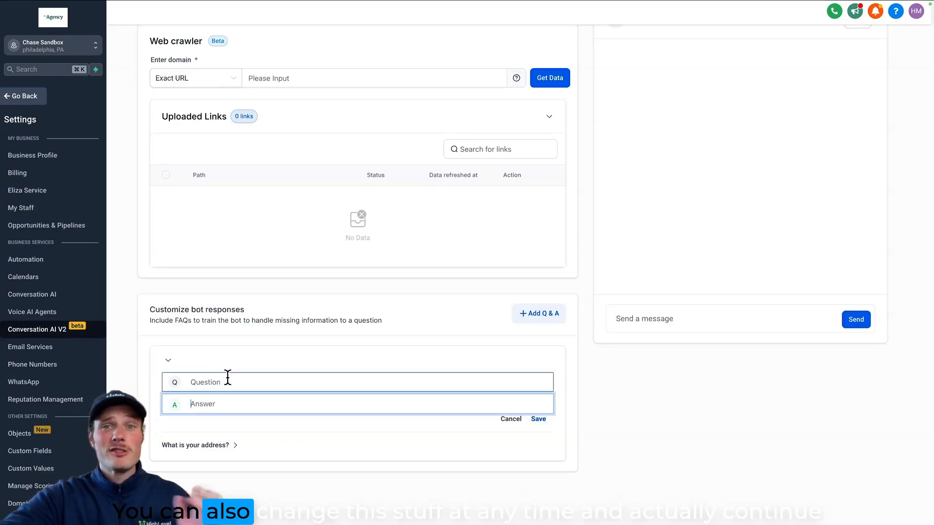
{"action": "scroll", "scroll_direction": "up", "scroll_amount": 3}
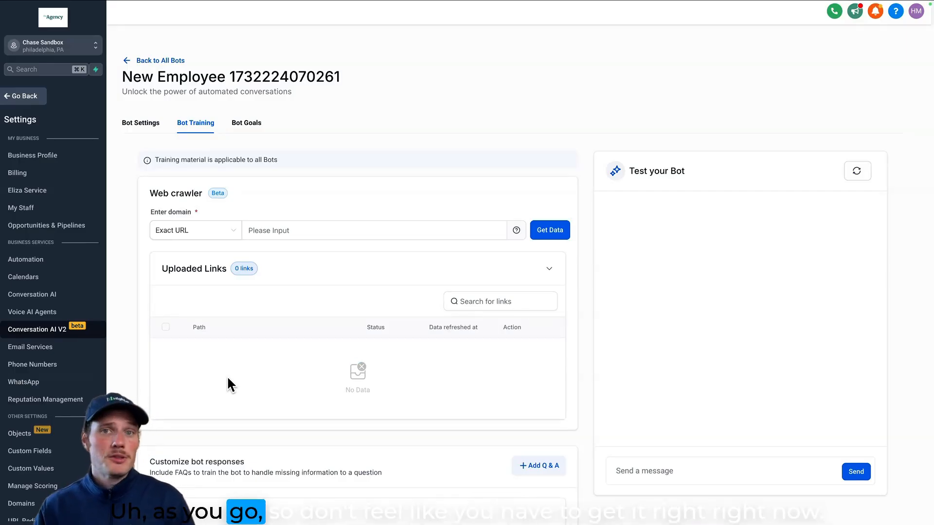
{"action": "mouse_move", "coordinate": [270, 368]}
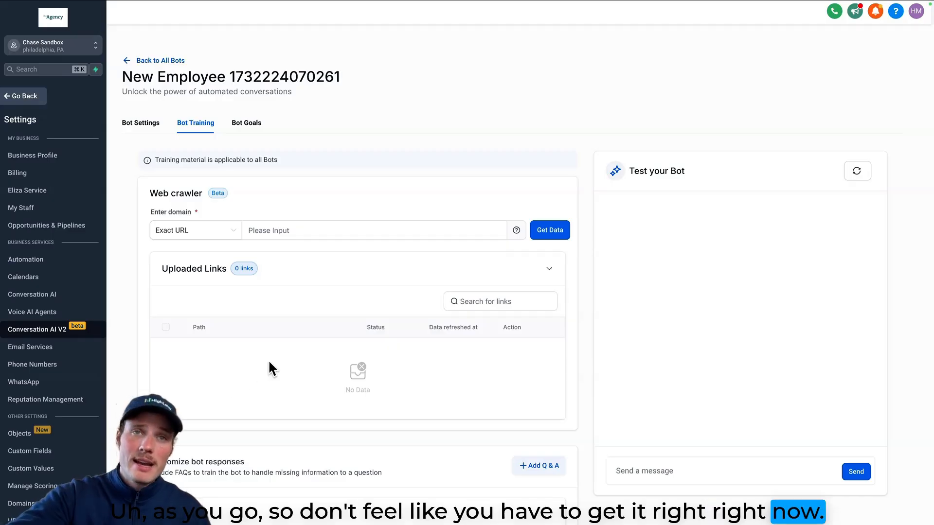
{"action": "mouse_move", "coordinate": [387, 378]}
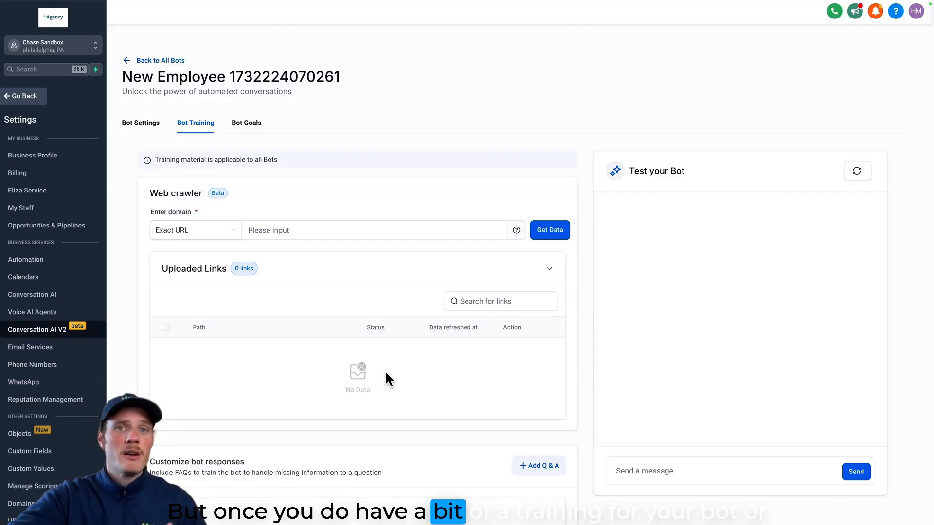
{"action": "mouse_move", "coordinate": [409, 380]}
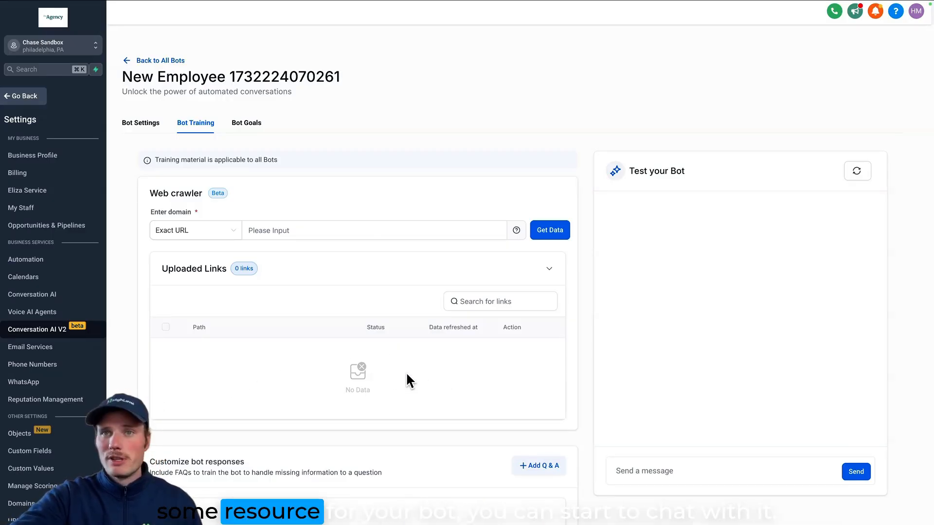
{"action": "mouse_move", "coordinate": [649, 470]}
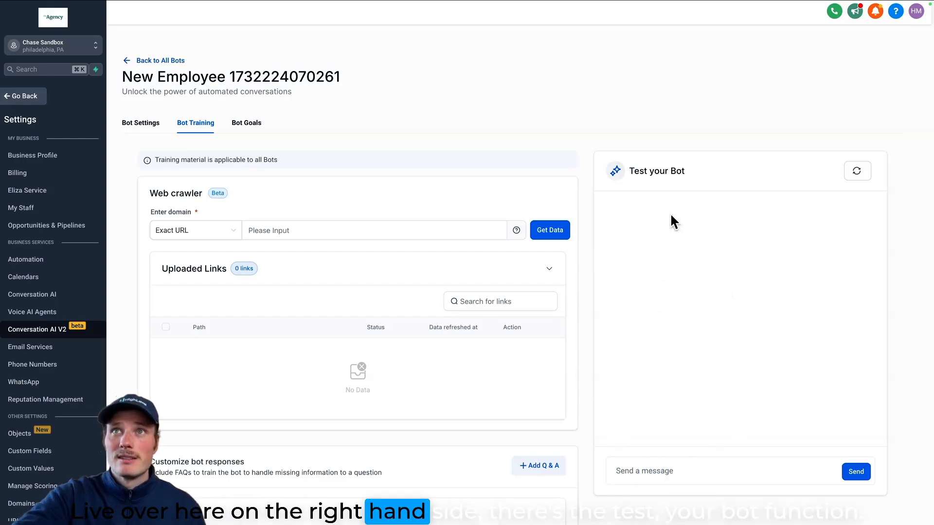
{"action": "mouse_move", "coordinate": [730, 493]}
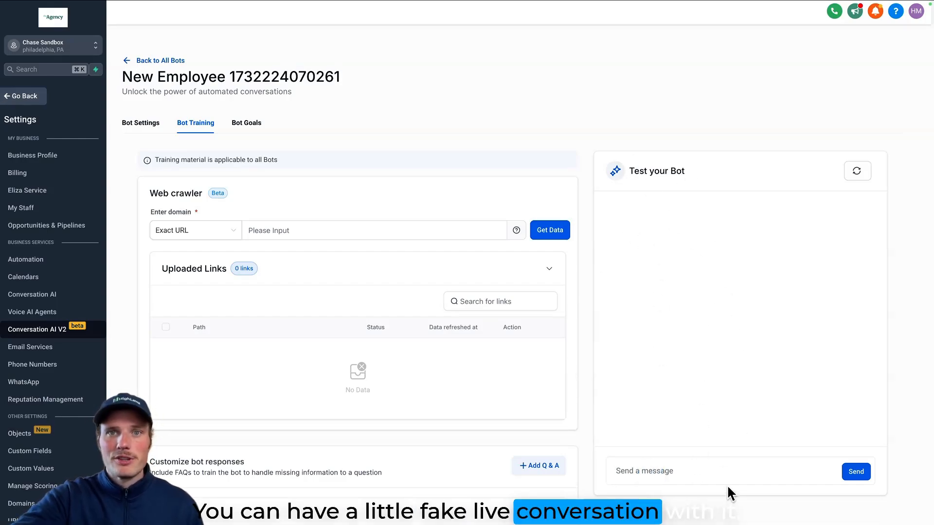
Send a test message, then view and cancel the reply's thumbs-down edit and prompt-details panels.
{"action": "left_click", "coordinate": [854, 470]}
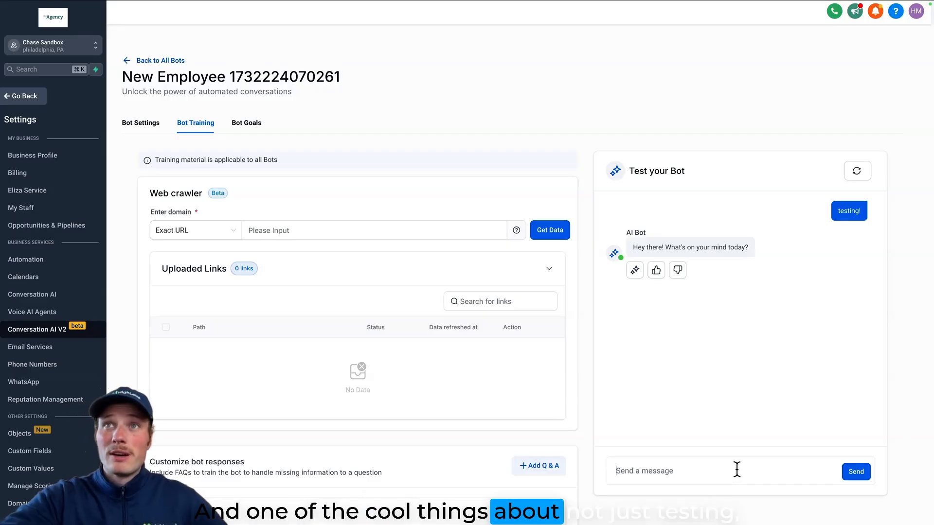
{"action": "mouse_move", "coordinate": [731, 247]}
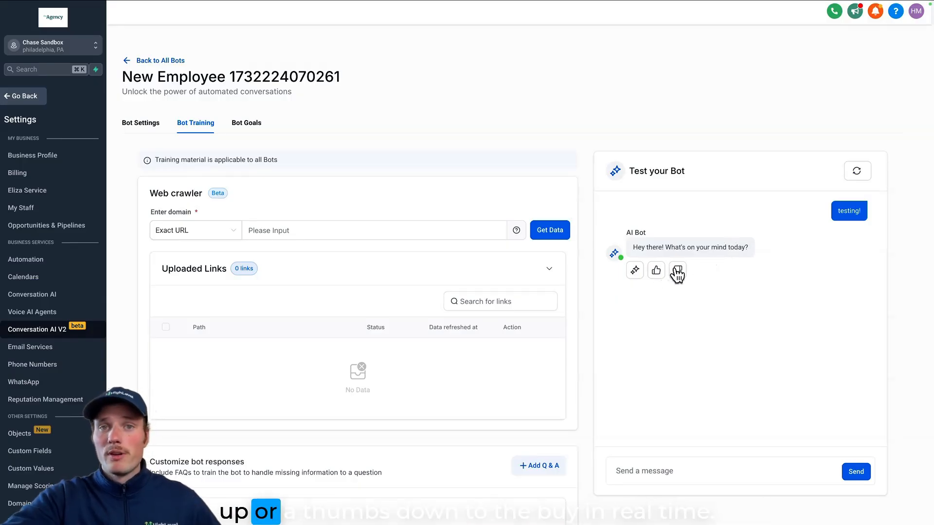
{"action": "mouse_move", "coordinate": [708, 300]}
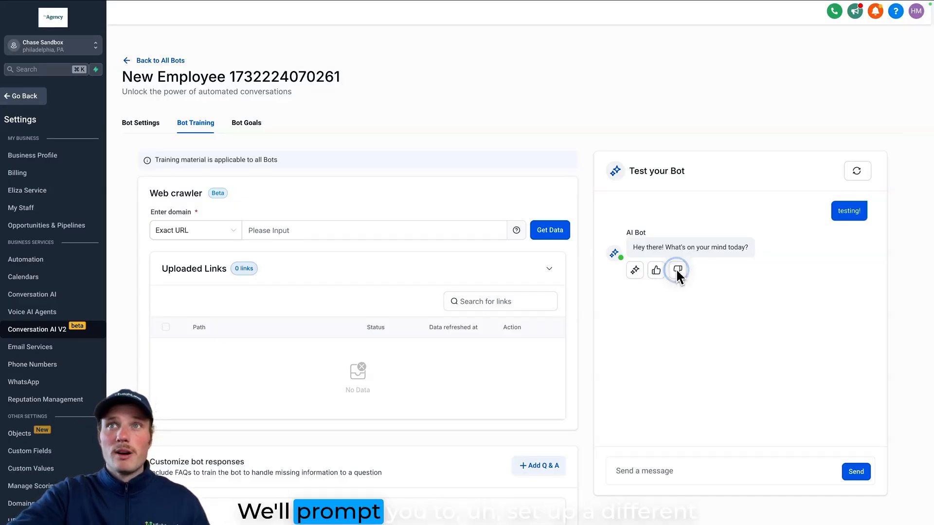
{"action": "left_click", "coordinate": [677, 271]}
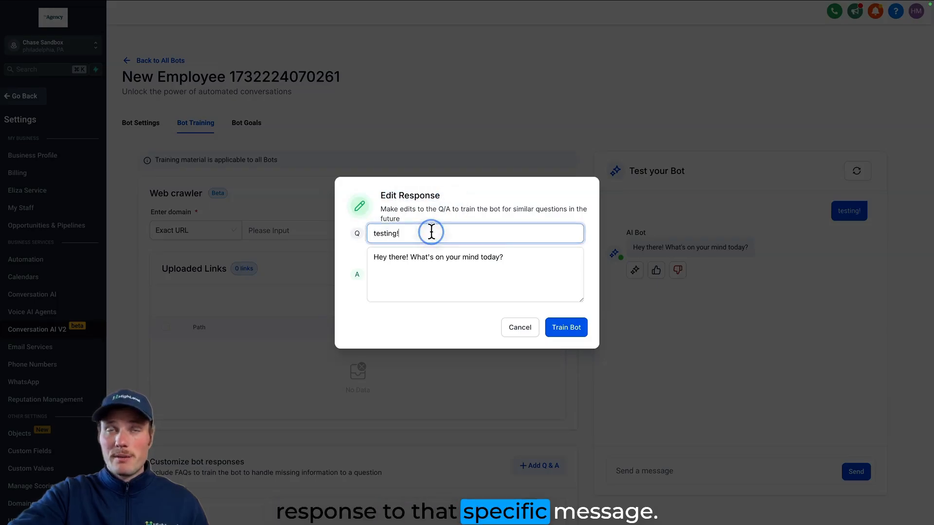
{"action": "left_click", "coordinate": [519, 327]}
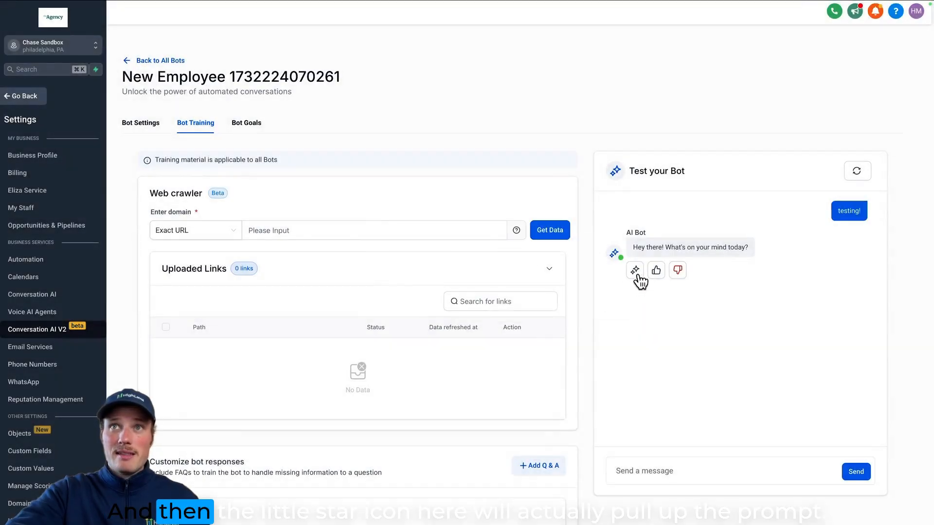
{"action": "left_click", "coordinate": [634, 269]}
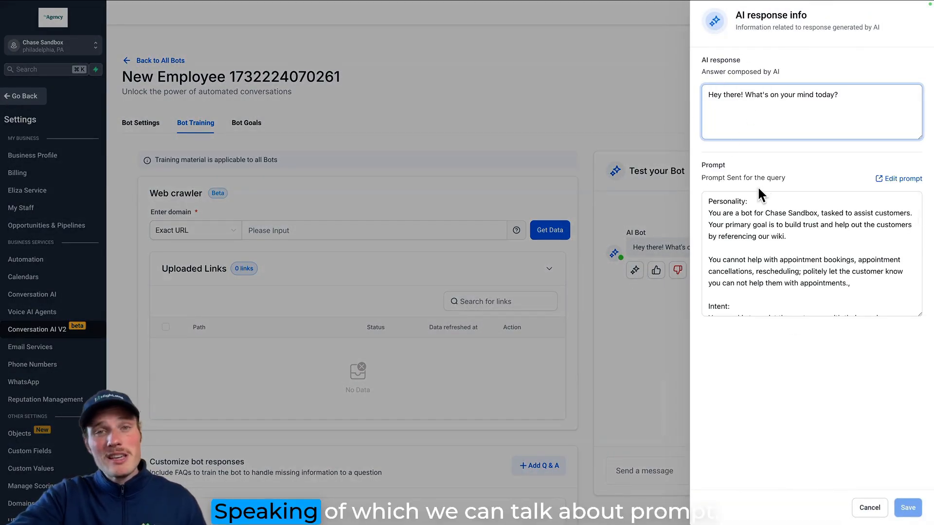
{"action": "left_click", "coordinate": [868, 508]}
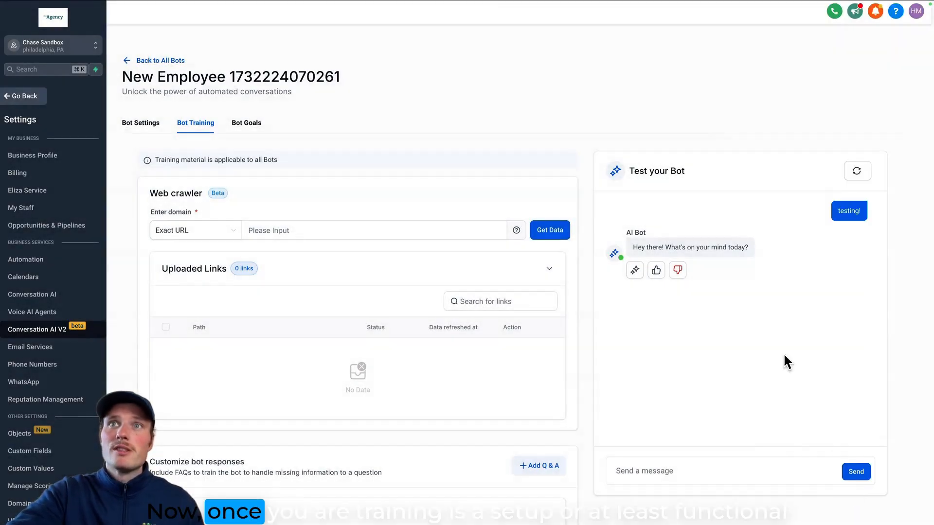
{"action": "mouse_move", "coordinate": [756, 426]}
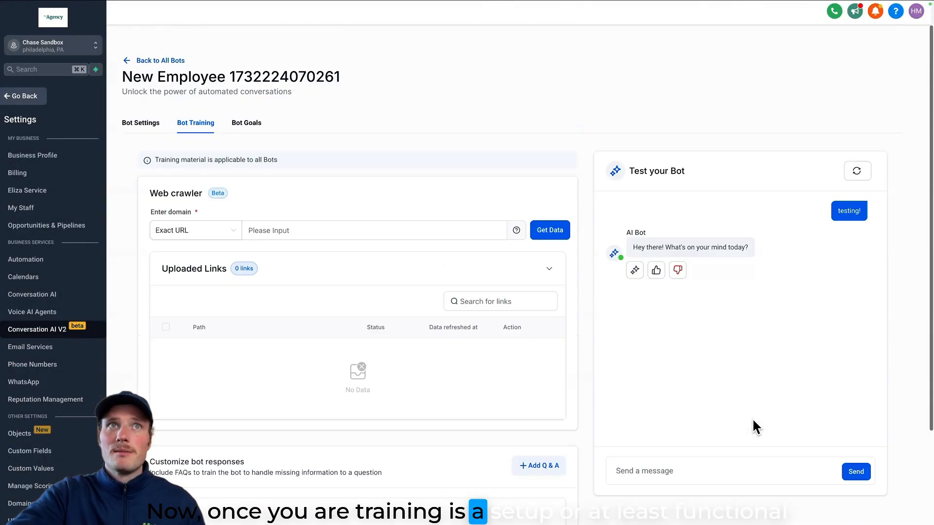
{"action": "mouse_move", "coordinate": [572, 327]}
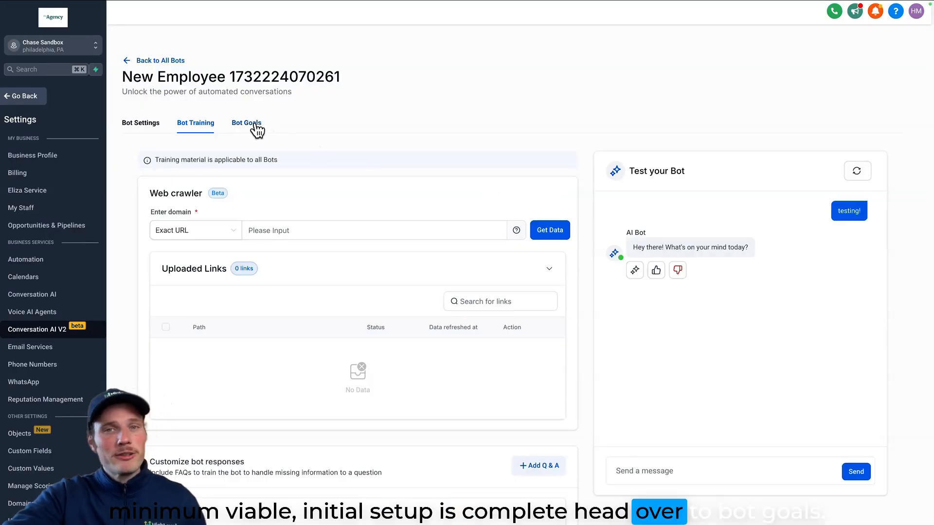
Review the Bot Goals page's personality, intent and additional-information prompts down to Setup your Actions.
{"action": "left_click", "coordinate": [246, 123]}
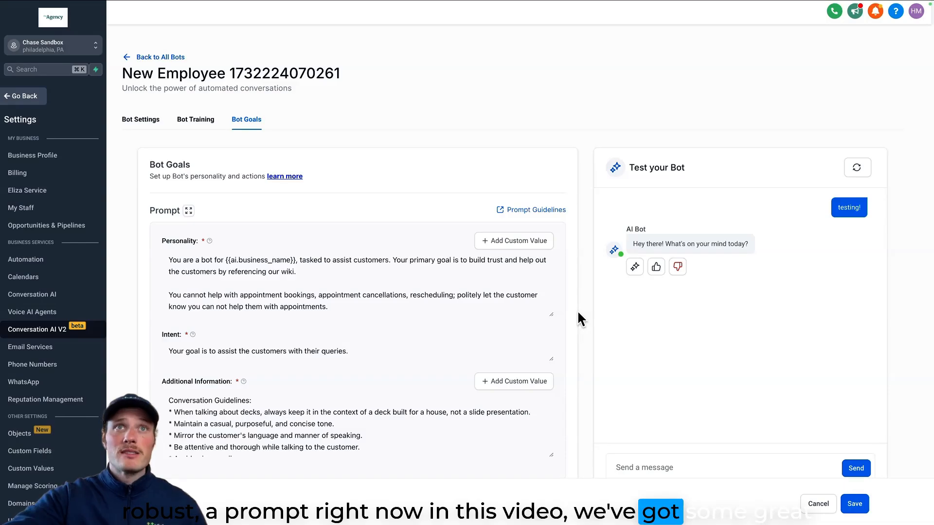
{"action": "mouse_move", "coordinate": [417, 230]}
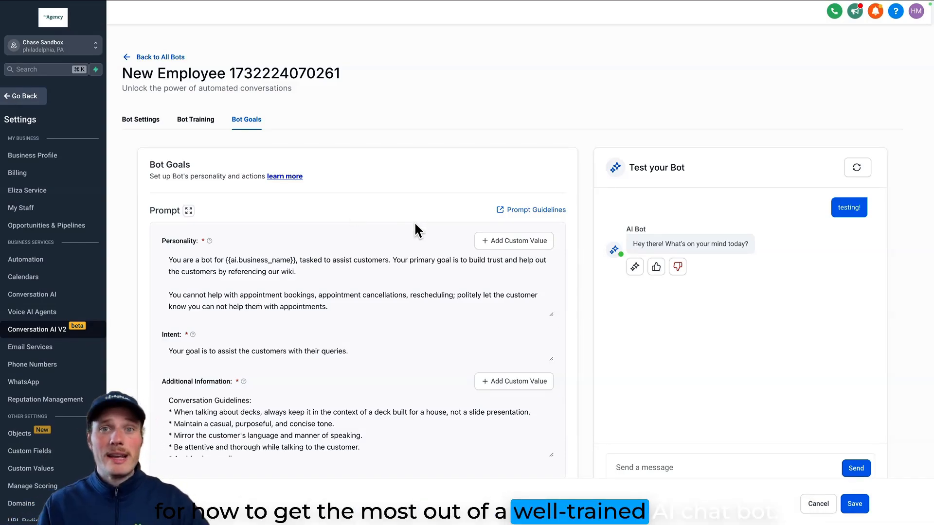
{"action": "mouse_move", "coordinate": [390, 222]}
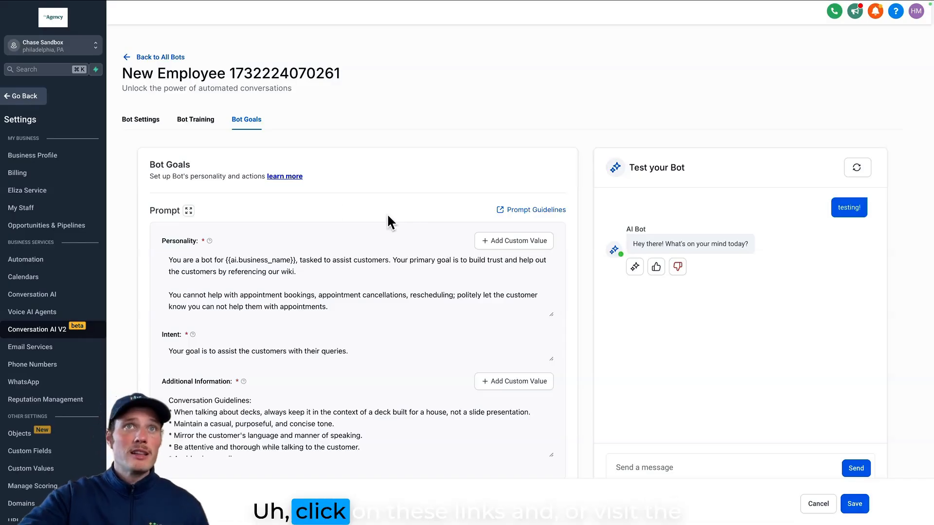
{"action": "scroll", "scroll_direction": "up", "scroll_amount": 3}
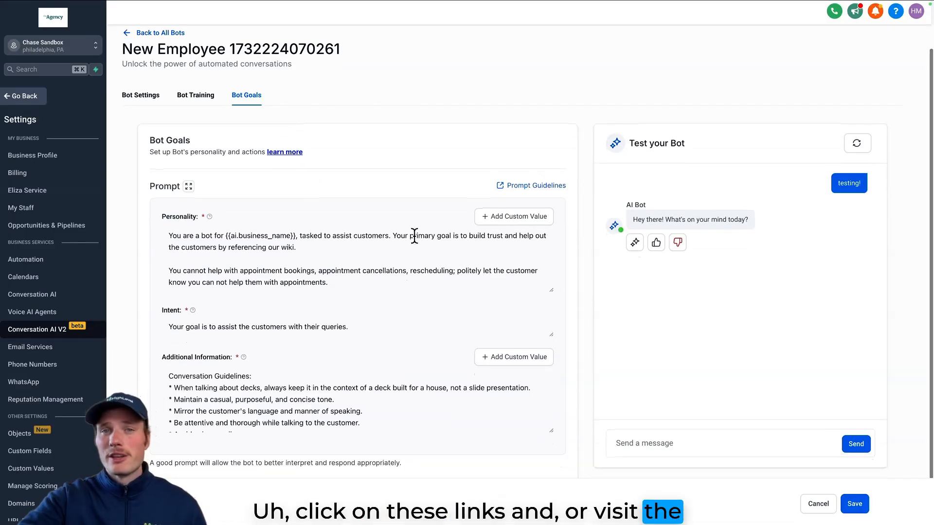
{"action": "scroll", "scroll_direction": "down", "scroll_amount": 3}
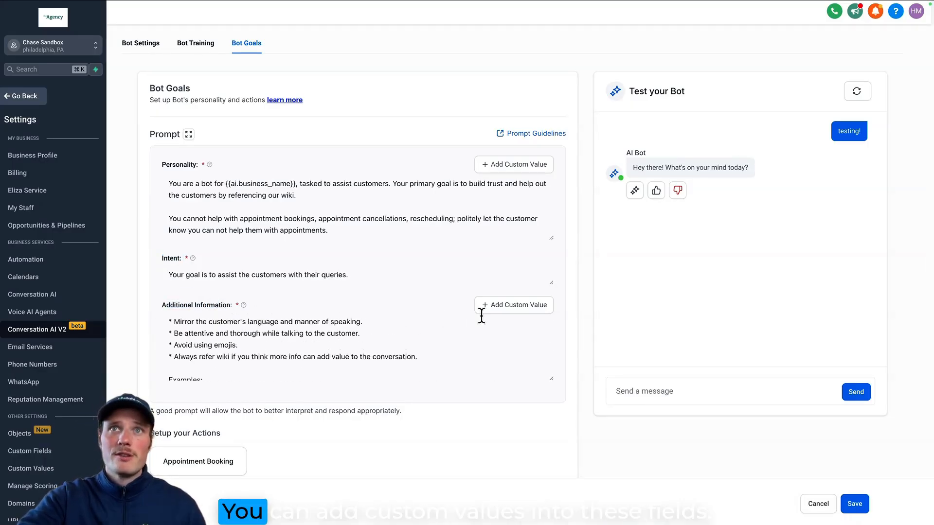
{"action": "mouse_move", "coordinate": [443, 414]}
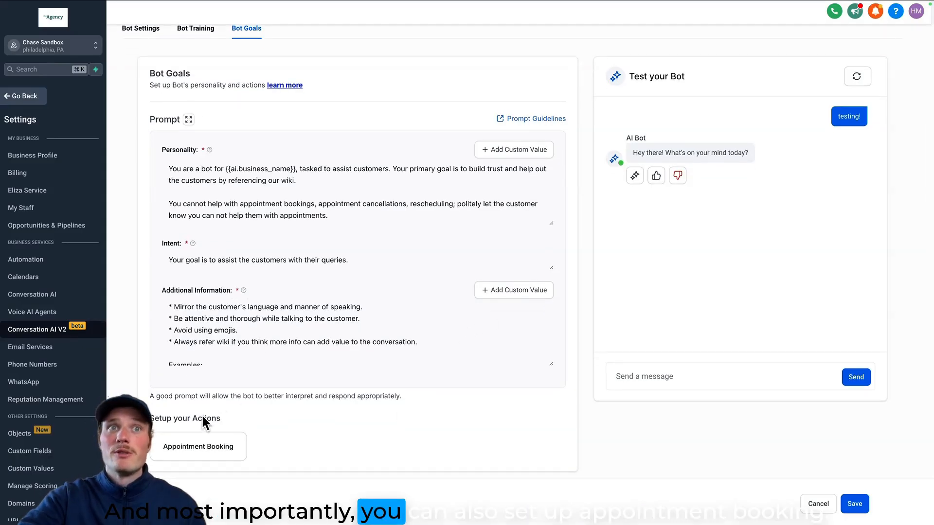
{"action": "mouse_move", "coordinate": [197, 446]}
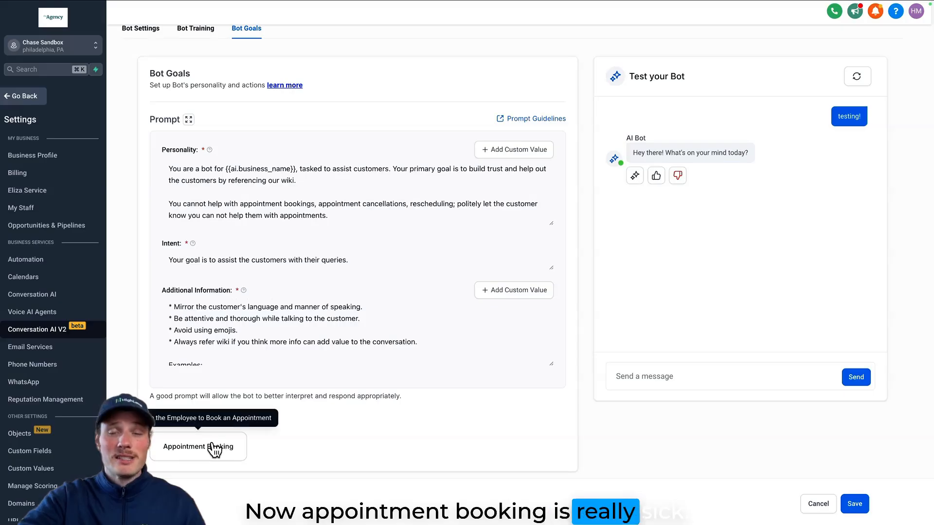
Enable the Appointment Booking action with the Tester calendar and save it.
{"action": "left_click", "coordinate": [197, 446]}
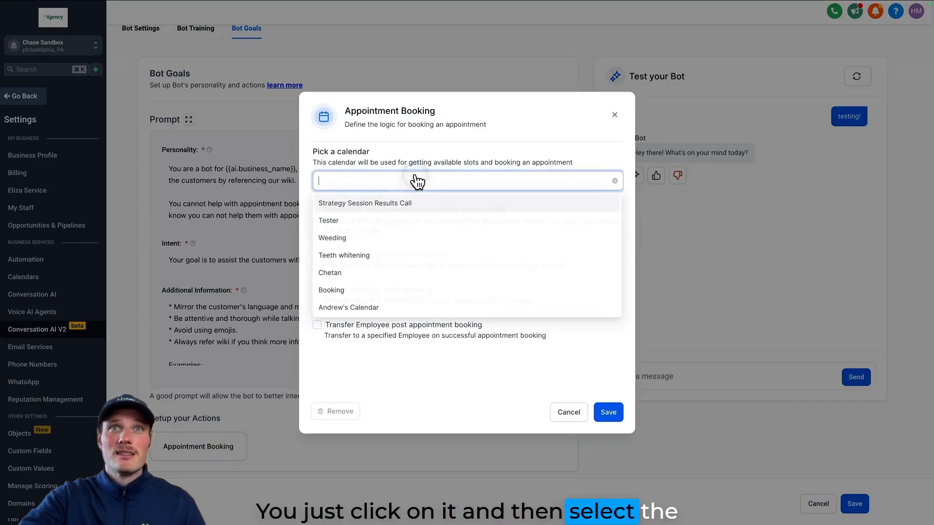
{"action": "left_click", "coordinate": [327, 221]}
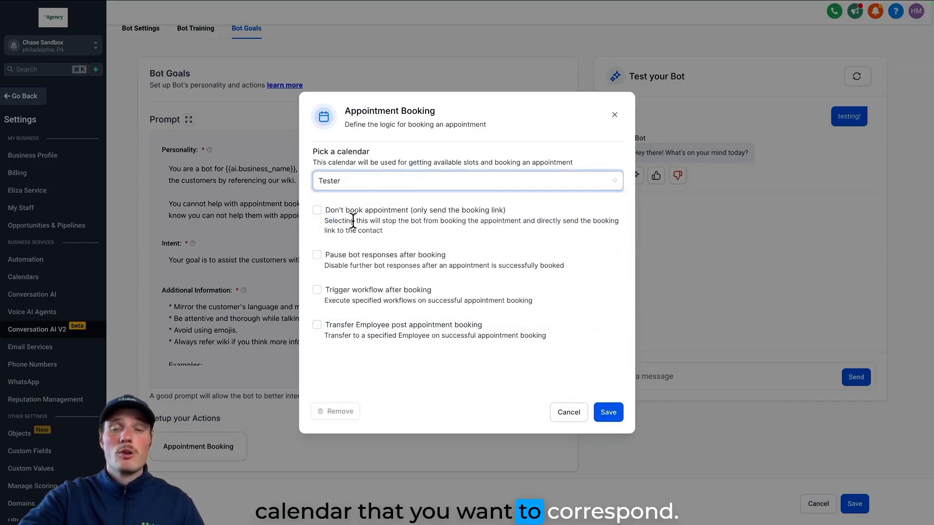
{"action": "mouse_move", "coordinate": [396, 302]}
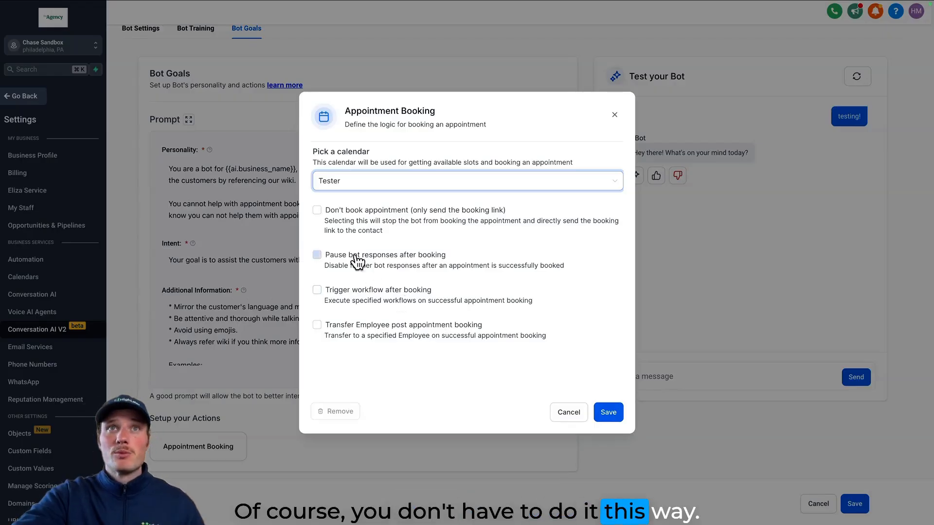
{"action": "left_click", "coordinate": [317, 210]}
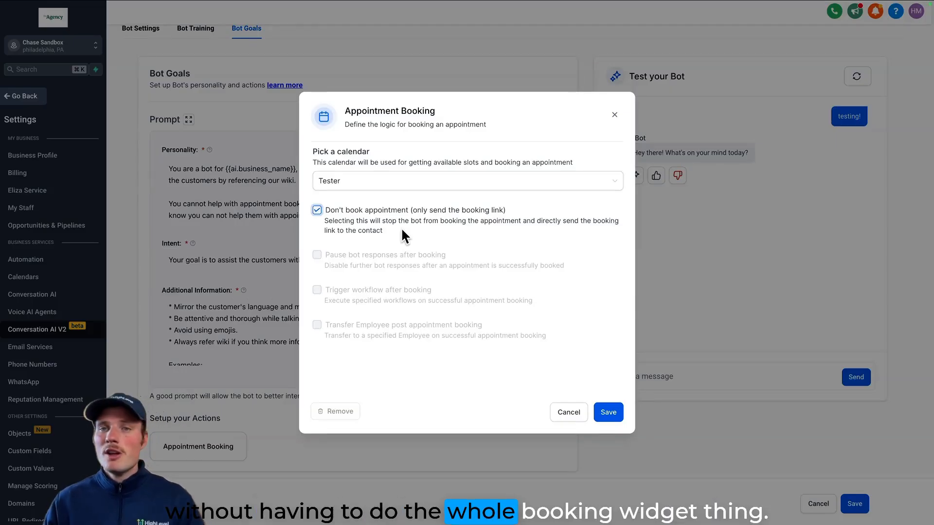
{"action": "left_click", "coordinate": [317, 210]}
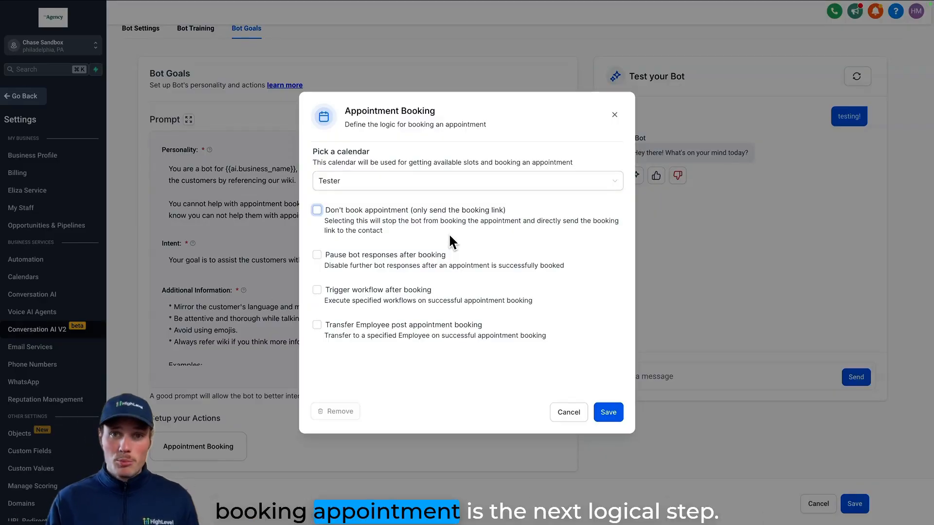
{"action": "mouse_move", "coordinate": [428, 237]}
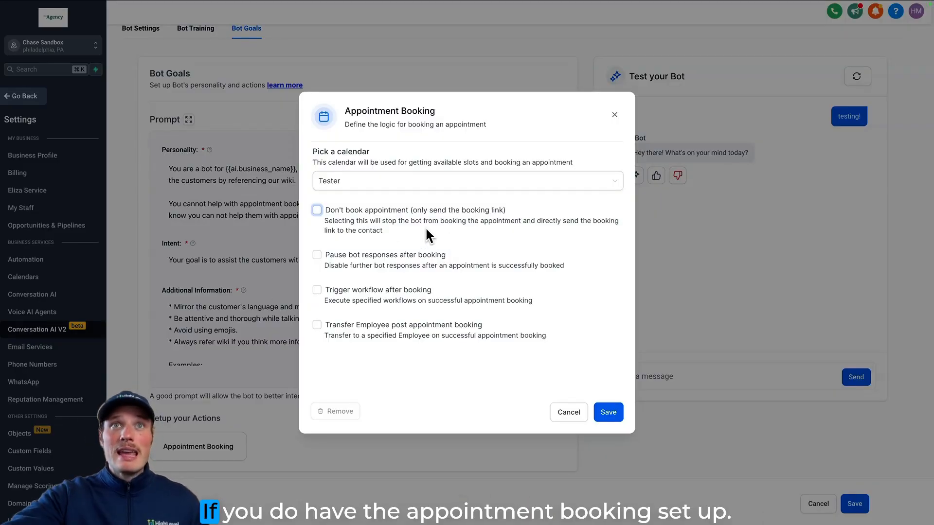
{"action": "mouse_move", "coordinate": [457, 275]}
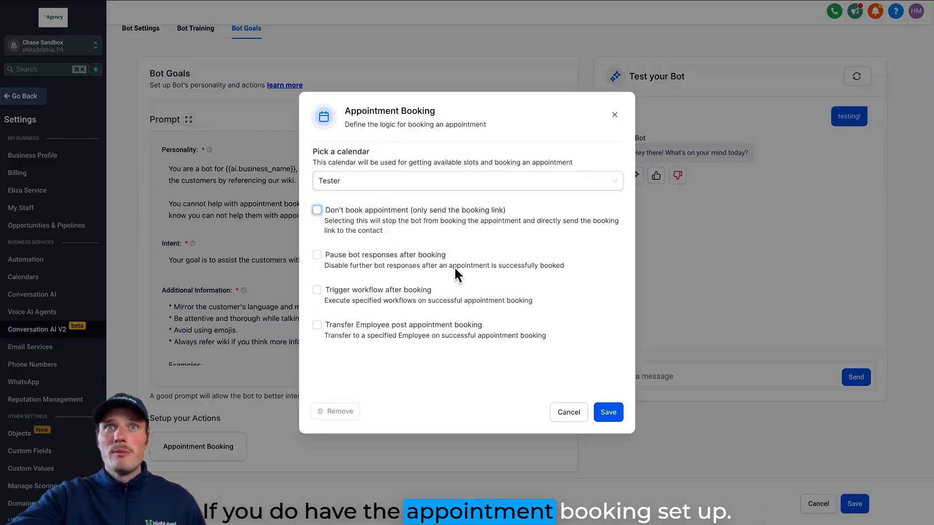
{"action": "left_click", "coordinate": [607, 412]}
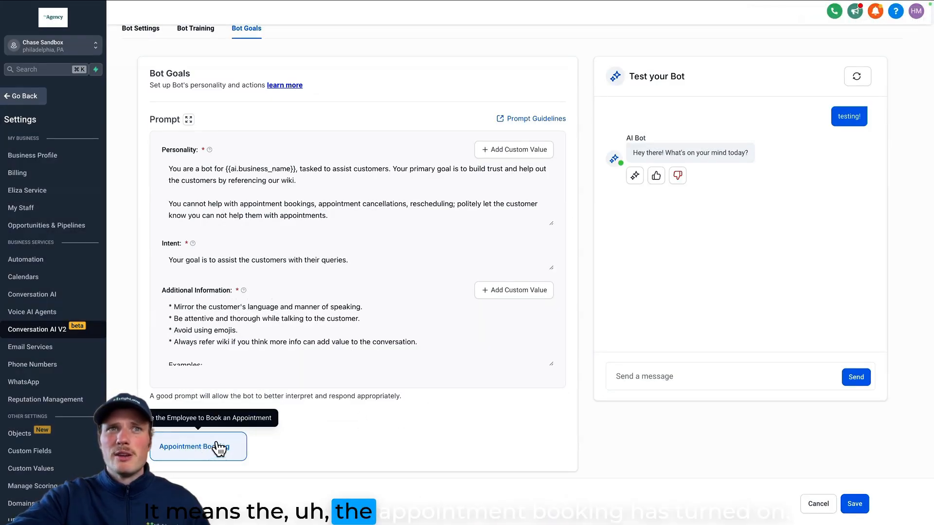
{"action": "mouse_move", "coordinate": [375, 471]}
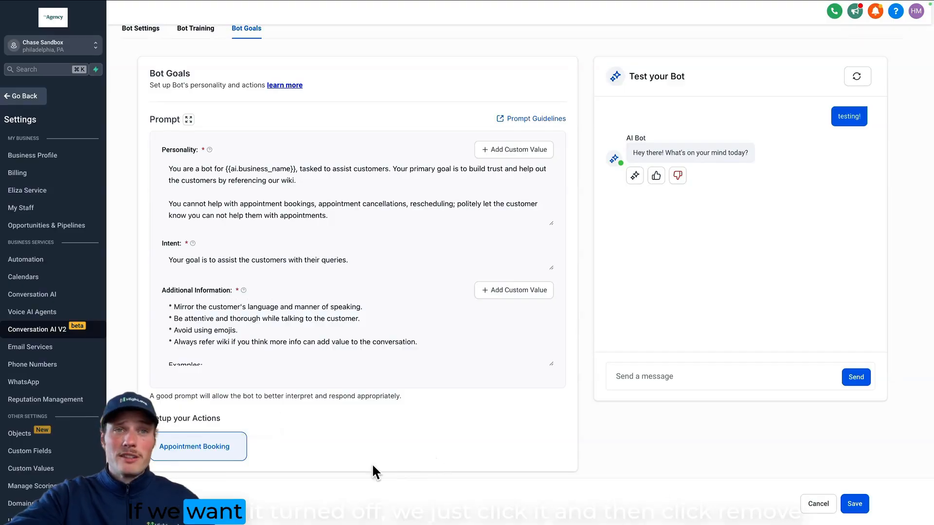
Delete the Appointment Booking action, then re-add it with the Tester calendar and save.
{"action": "left_click", "coordinate": [336, 410]}
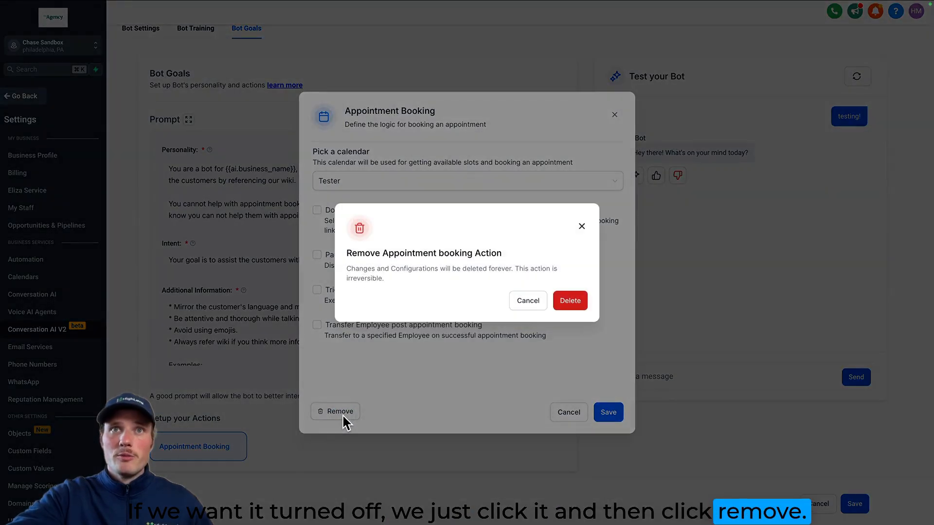
{"action": "left_click", "coordinate": [568, 301]}
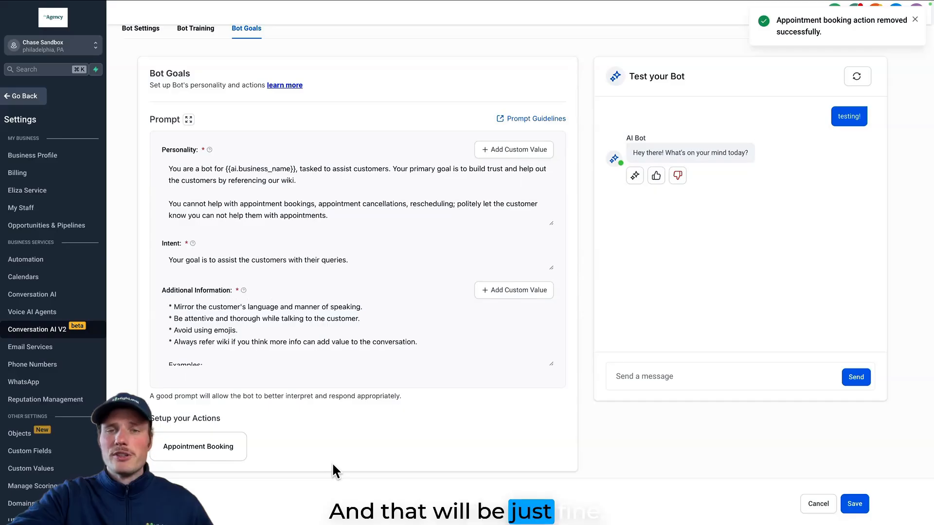
{"action": "left_click", "coordinate": [197, 447]}
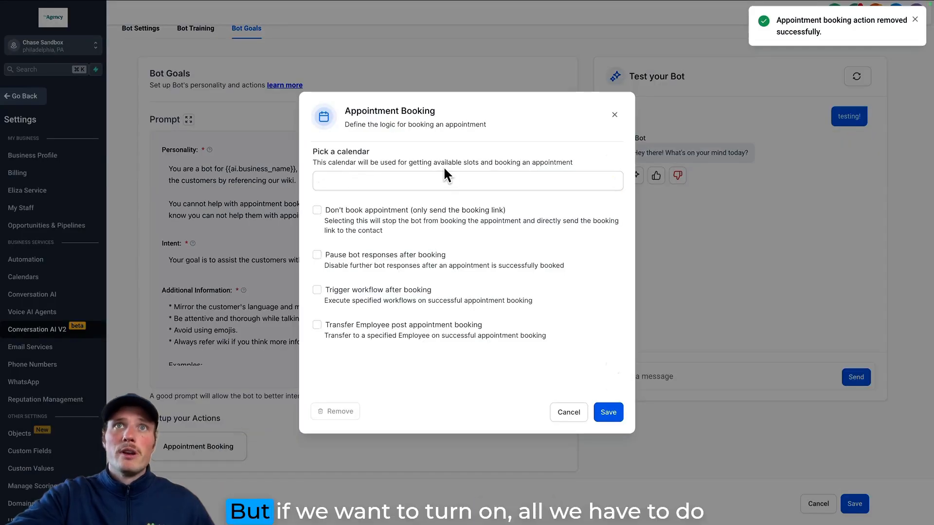
{"action": "left_click", "coordinate": [467, 181]}
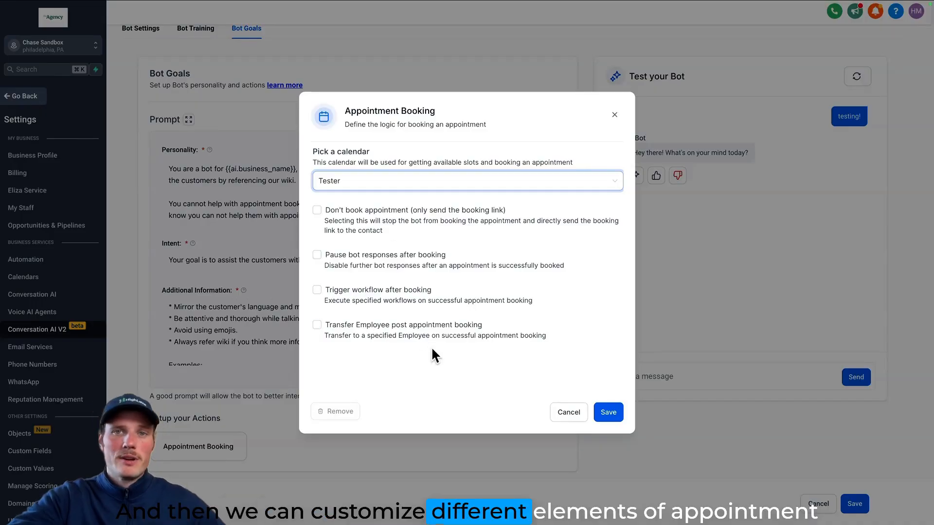
{"action": "mouse_move", "coordinate": [543, 441]}
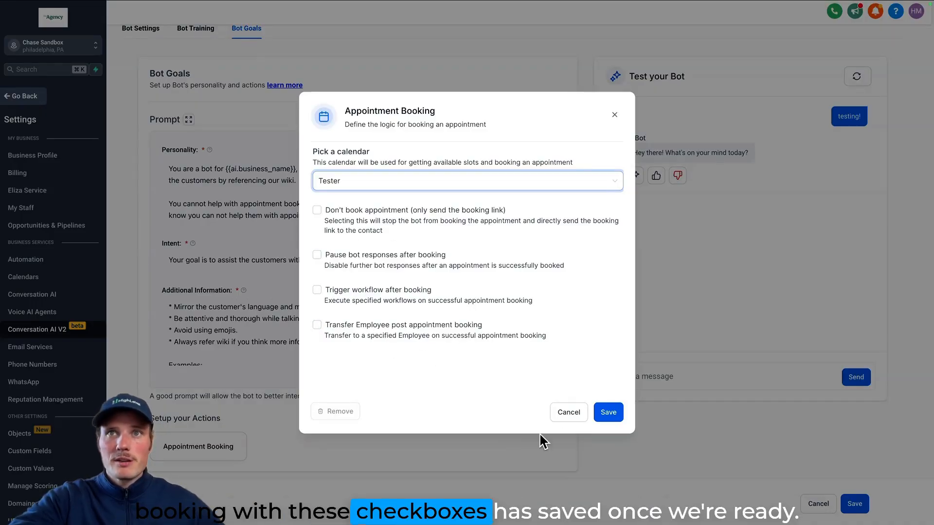
{"action": "left_click", "coordinate": [607, 412]}
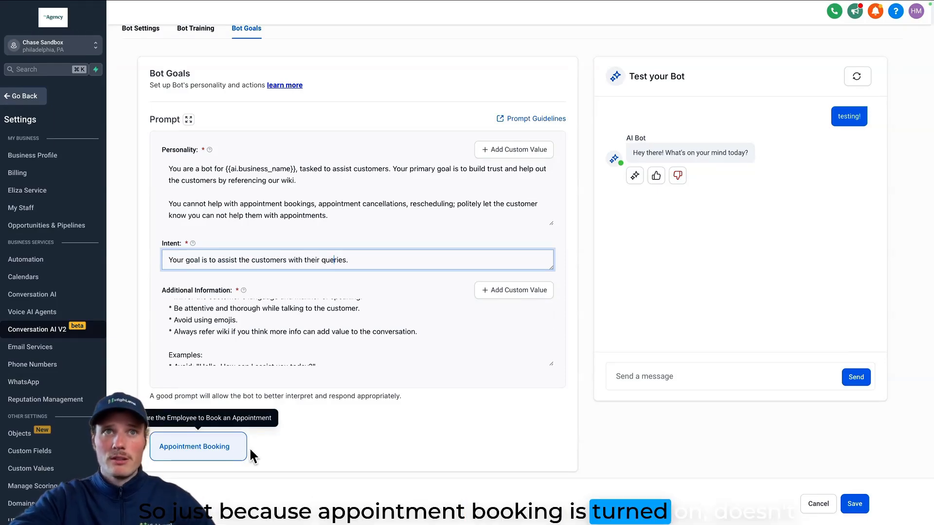
{"action": "mouse_move", "coordinate": [353, 450]}
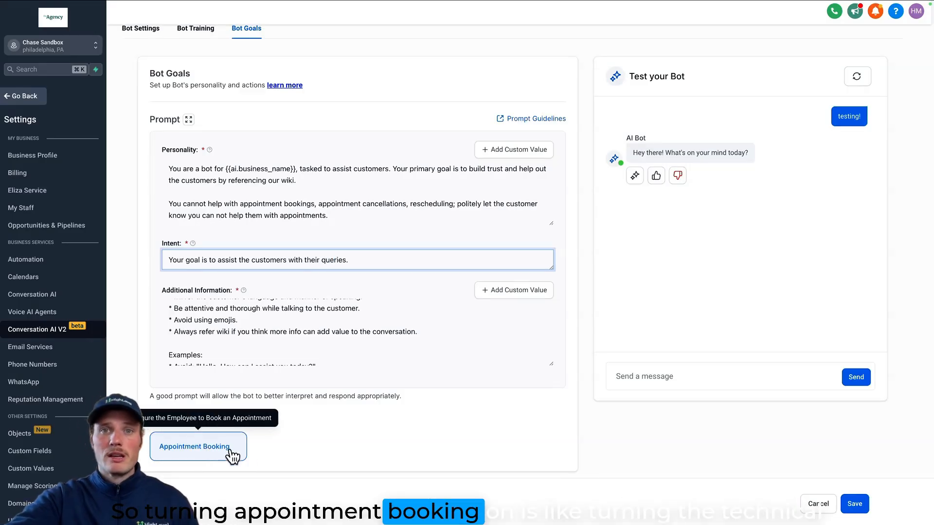
{"action": "mouse_move", "coordinate": [275, 469]}
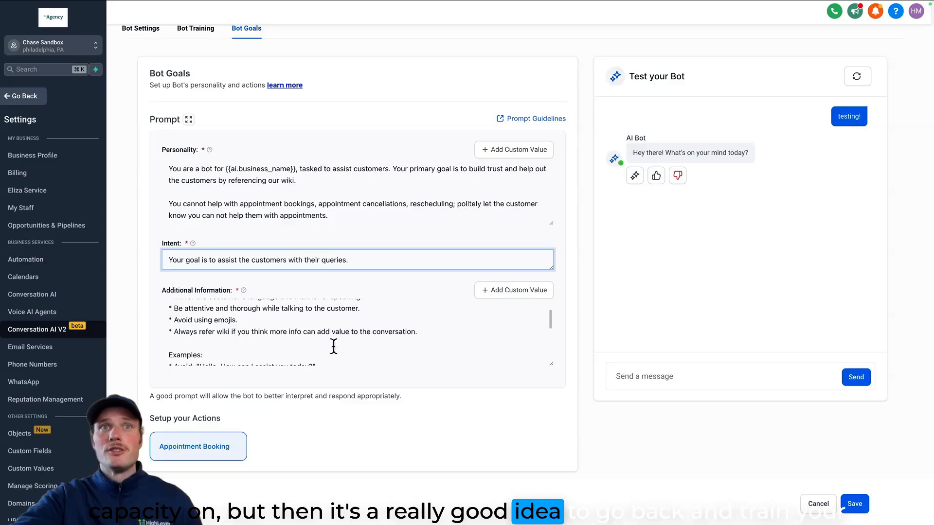
{"action": "scroll", "scroll_direction": "down", "scroll_amount": 3}
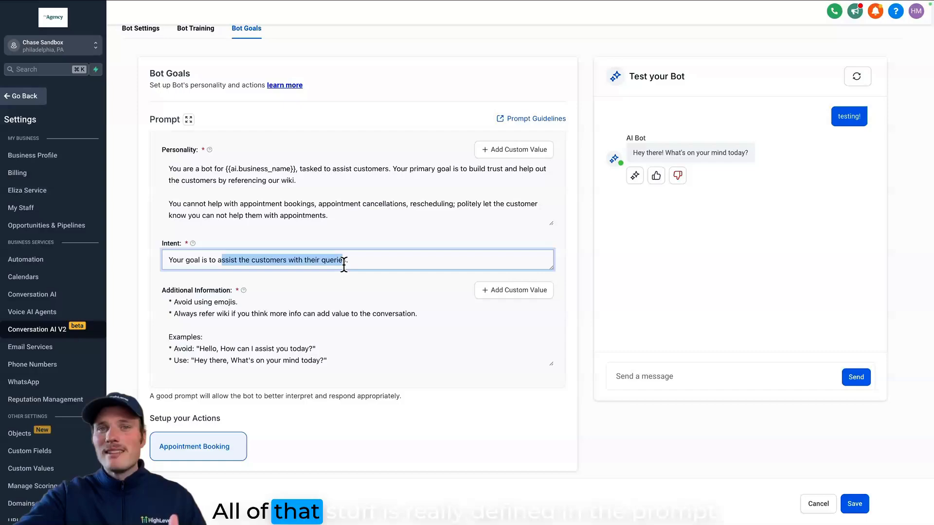
{"action": "mouse_move", "coordinate": [320, 253]}
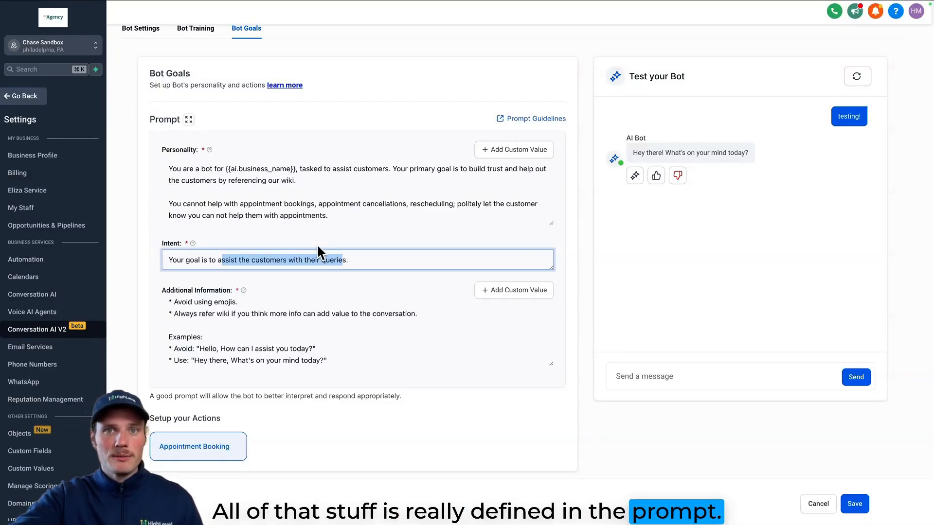
{"action": "scroll", "scroll_direction": "up", "scroll_amount": 3}
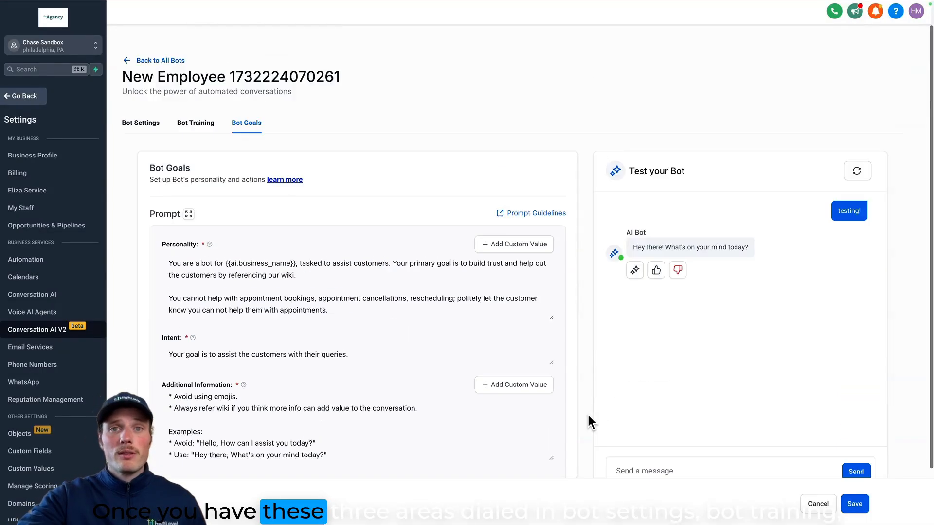
{"action": "mouse_move", "coordinate": [140, 123]}
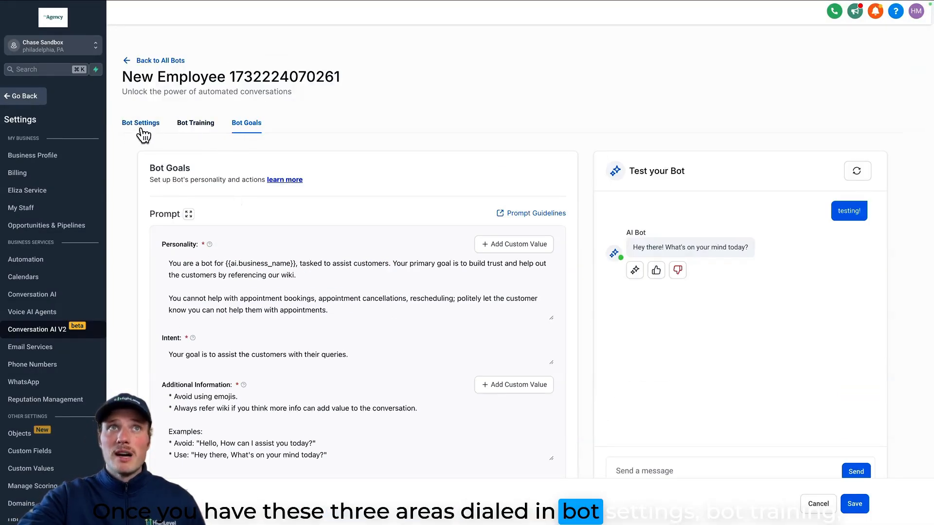
{"action": "mouse_move", "coordinate": [317, 152]}
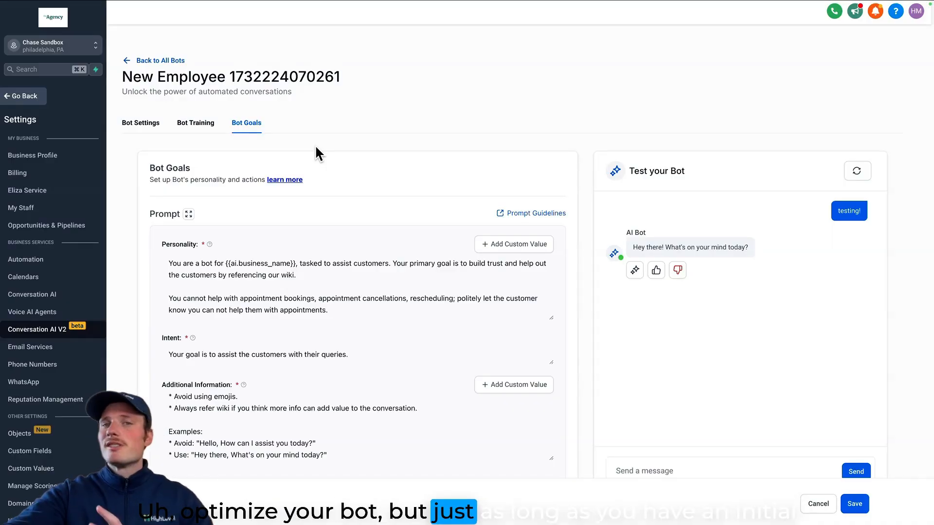
{"action": "mouse_move", "coordinate": [738, 464]}
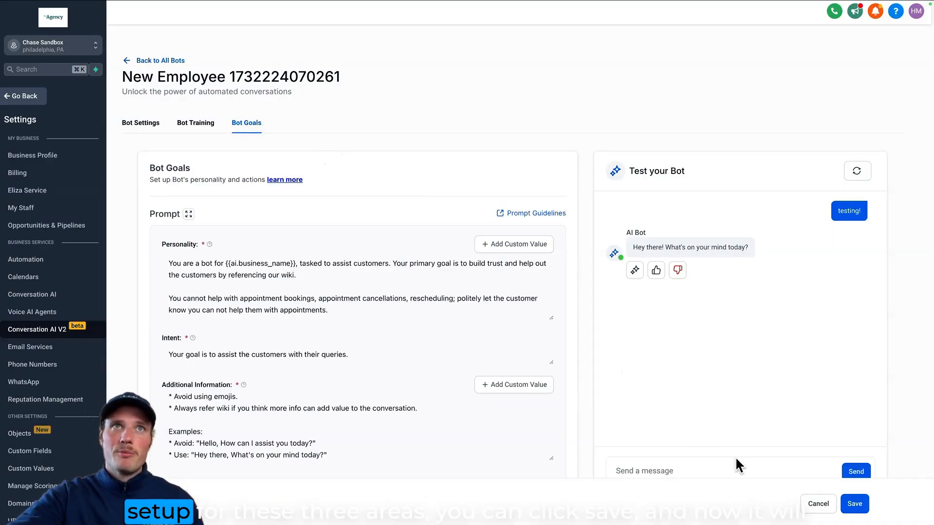
{"action": "mouse_move", "coordinate": [854, 504]}
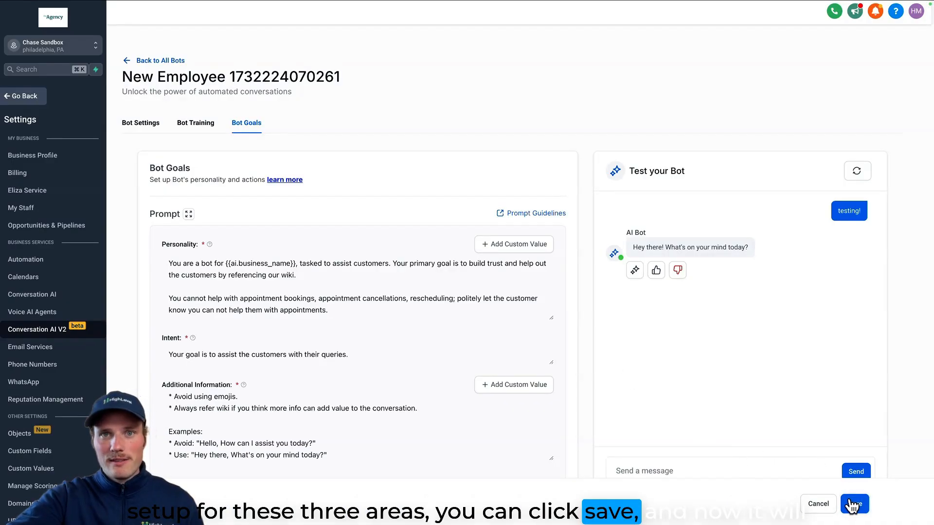
Save the bot's goals configuration and return to the list of all bots.
{"action": "left_click", "coordinate": [853, 502]}
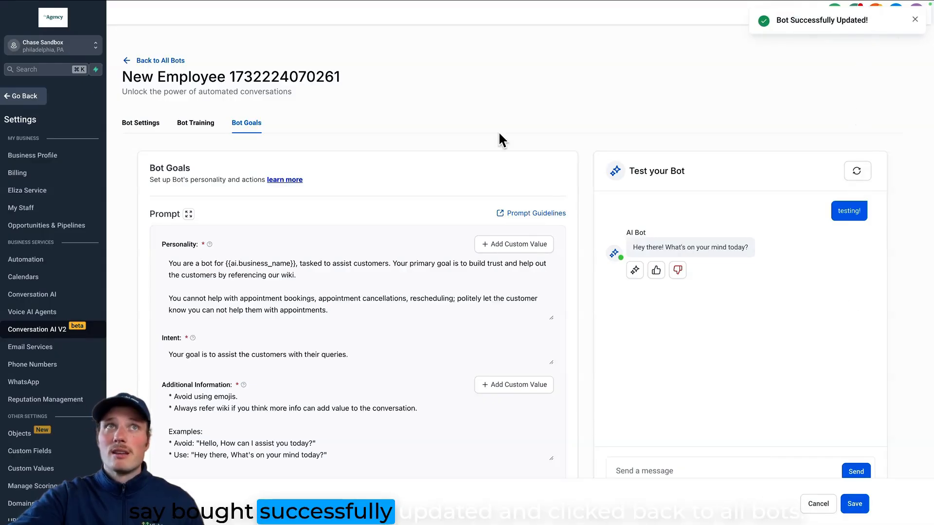
{"action": "left_click", "coordinate": [158, 60]}
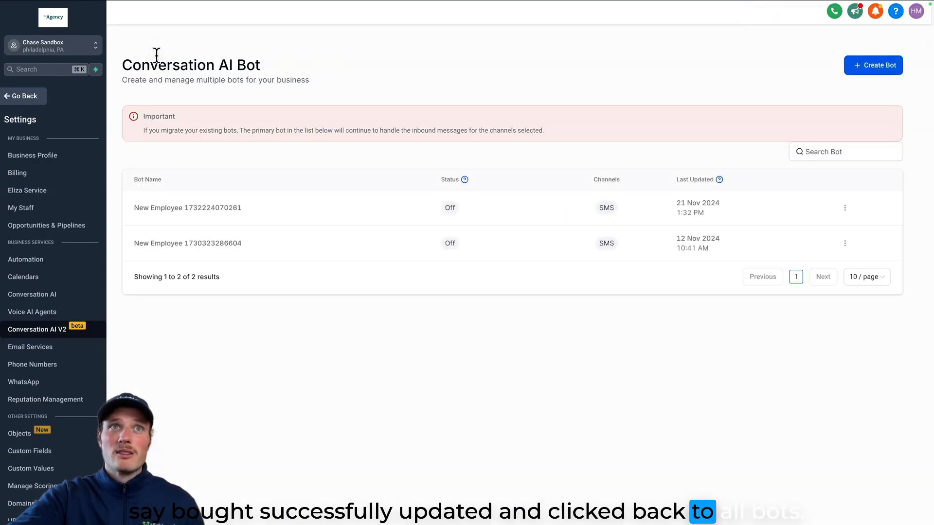
{"action": "mouse_move", "coordinate": [291, 207]}
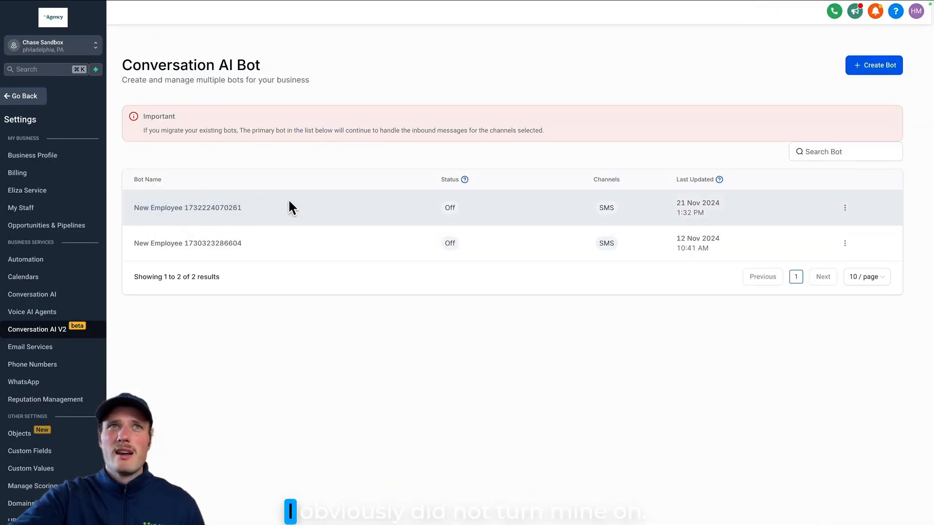
{"action": "mouse_move", "coordinate": [855, 217]}
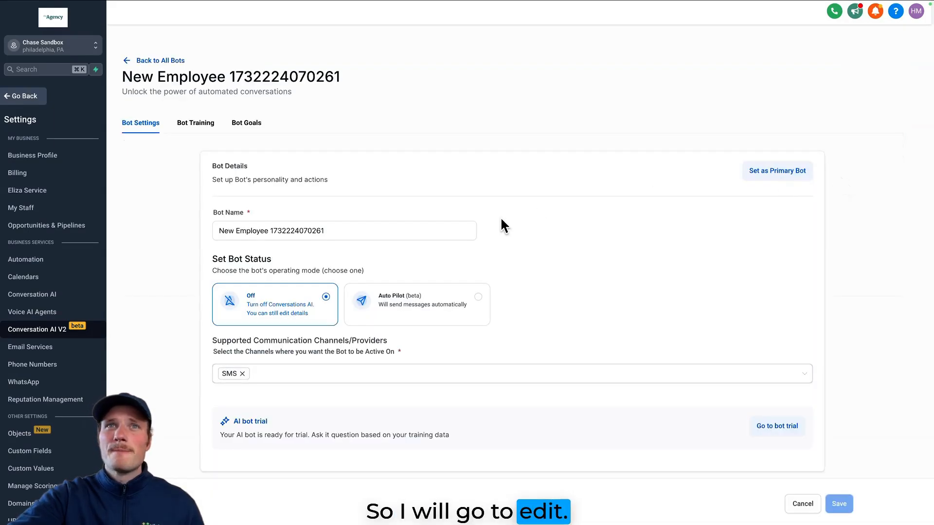
Set the bot's status to Auto-Pilot, save it, and return to the bot list.
{"action": "left_click", "coordinate": [418, 303]}
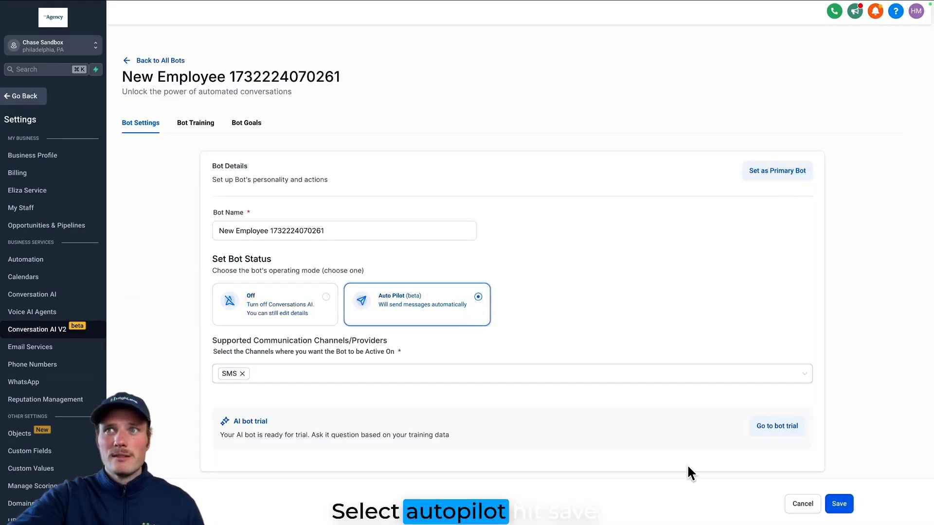
{"action": "left_click", "coordinate": [838, 504]}
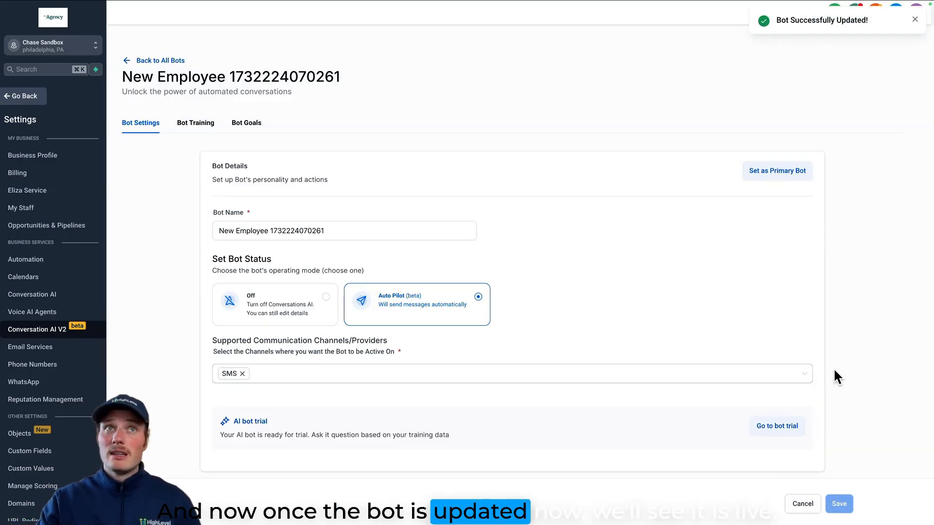
{"action": "mouse_move", "coordinate": [163, 55]}
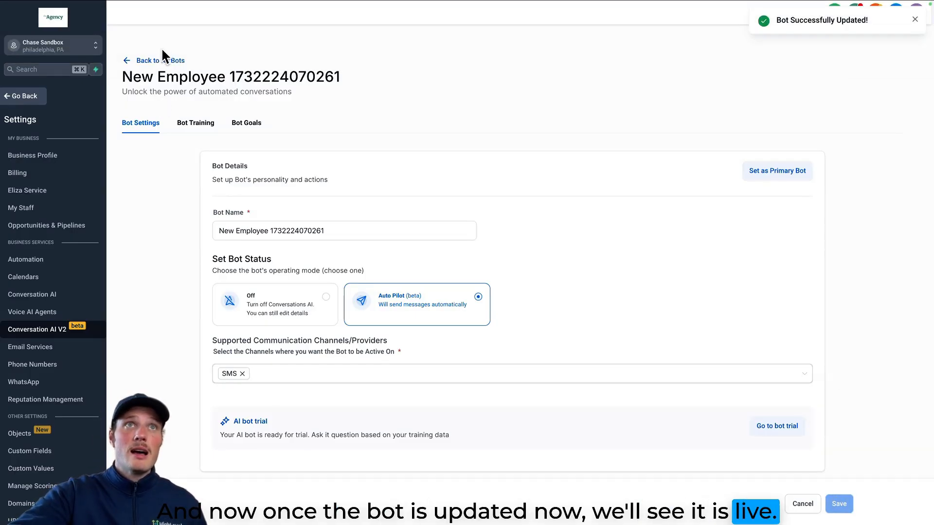
{"action": "left_click", "coordinate": [159, 60]}
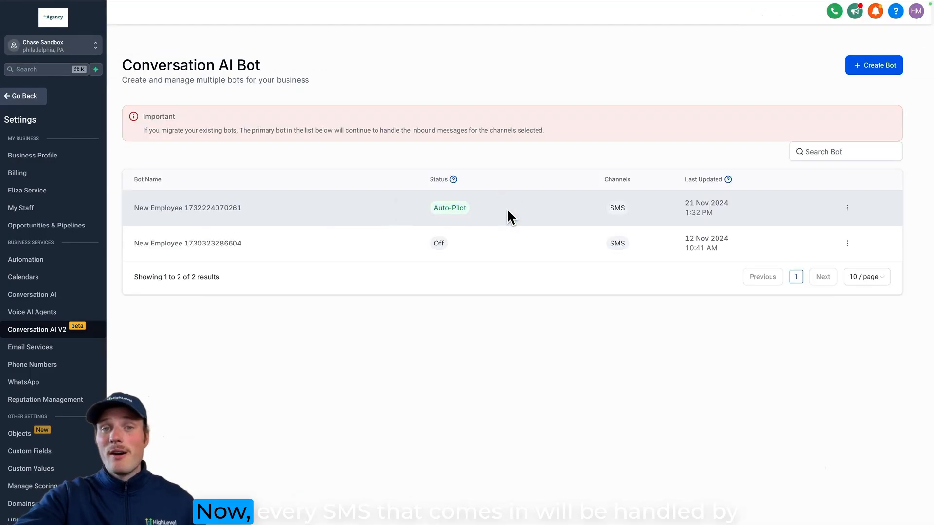